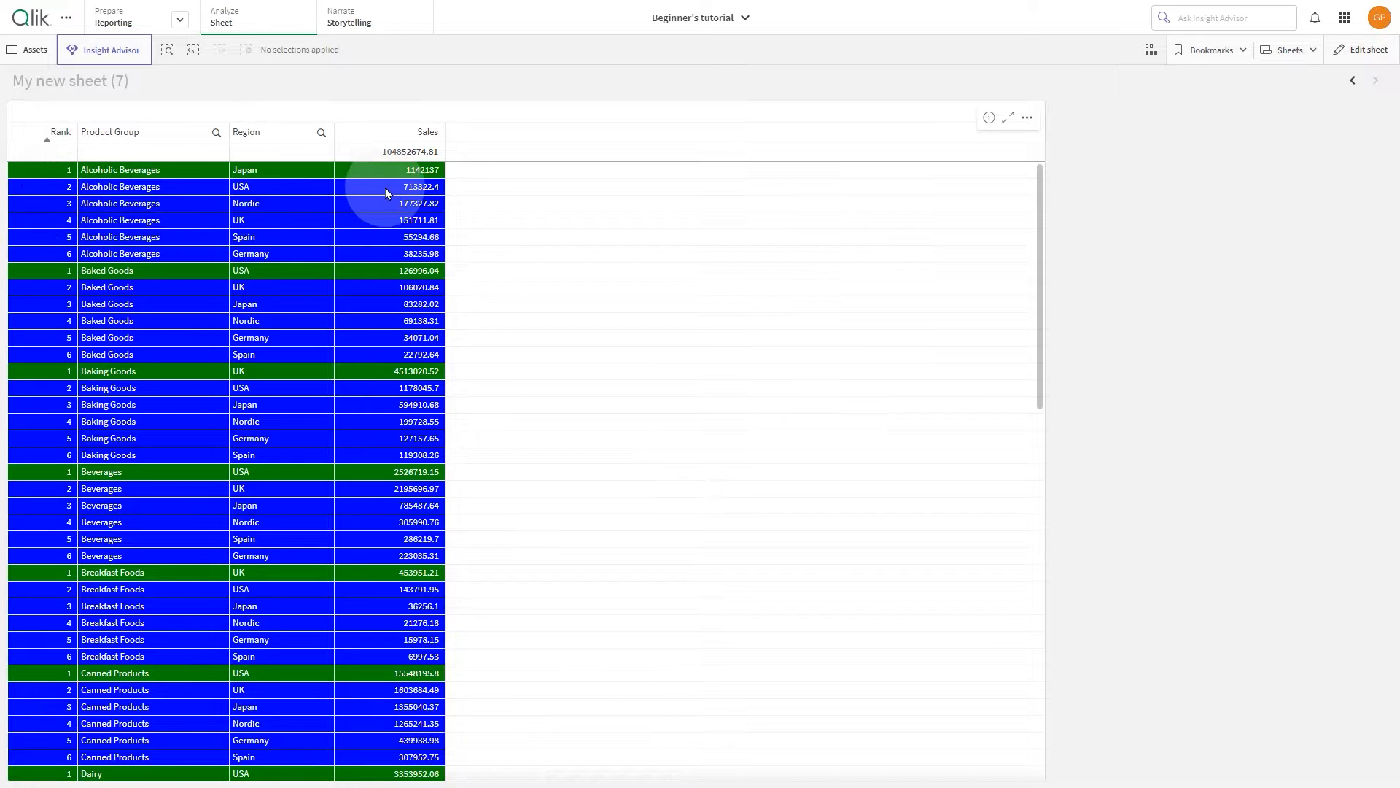
pyautogui.moveTo(366, 451)
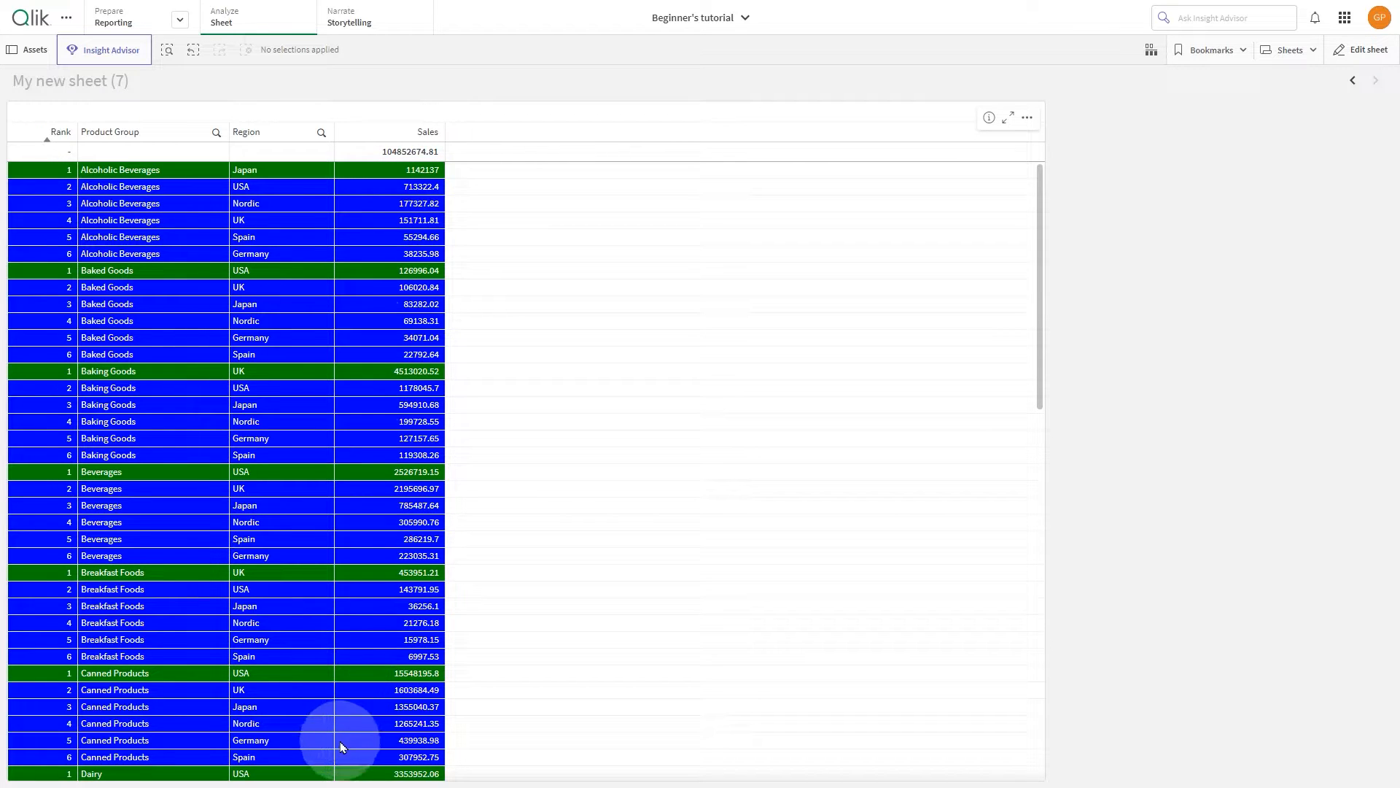
pyautogui.moveTo(366, 395)
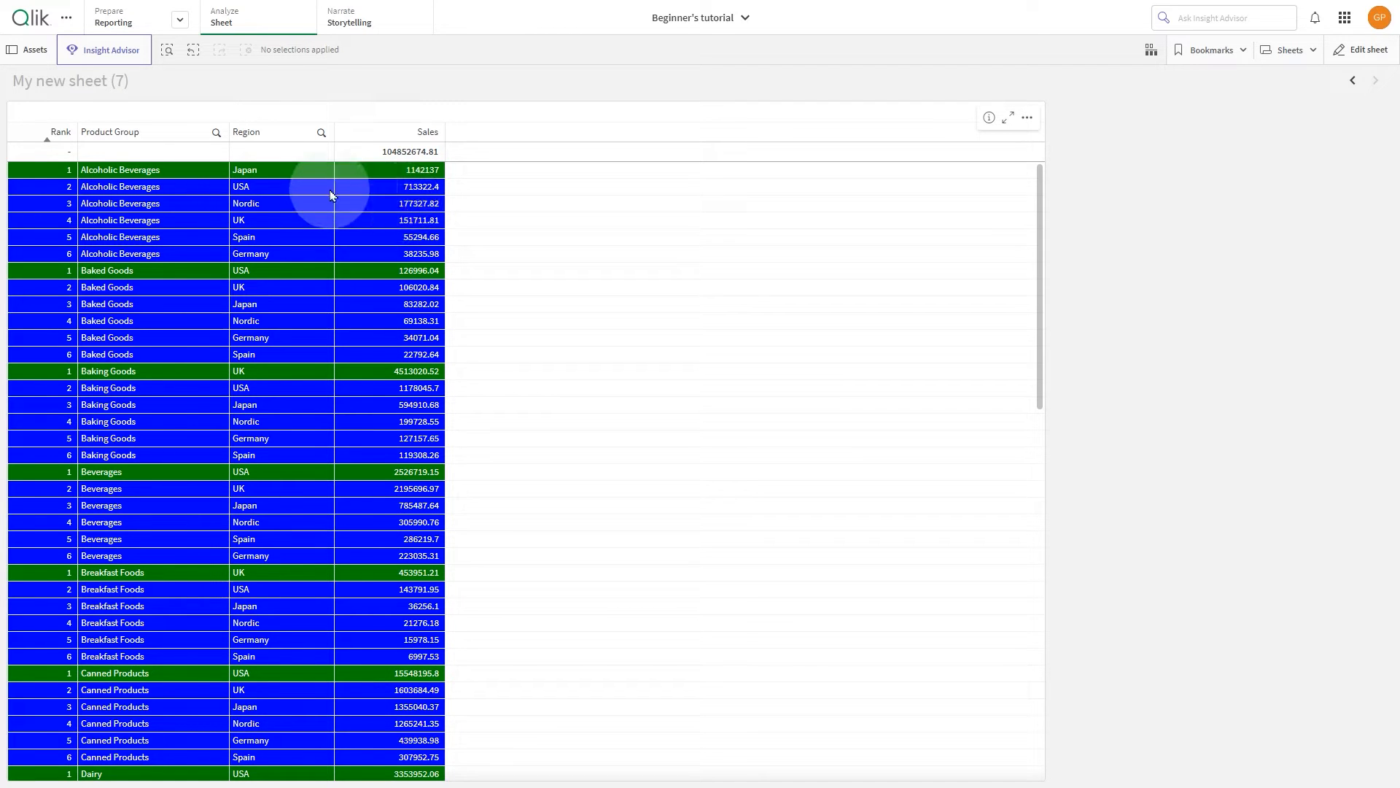
pyautogui.moveTo(13, 203)
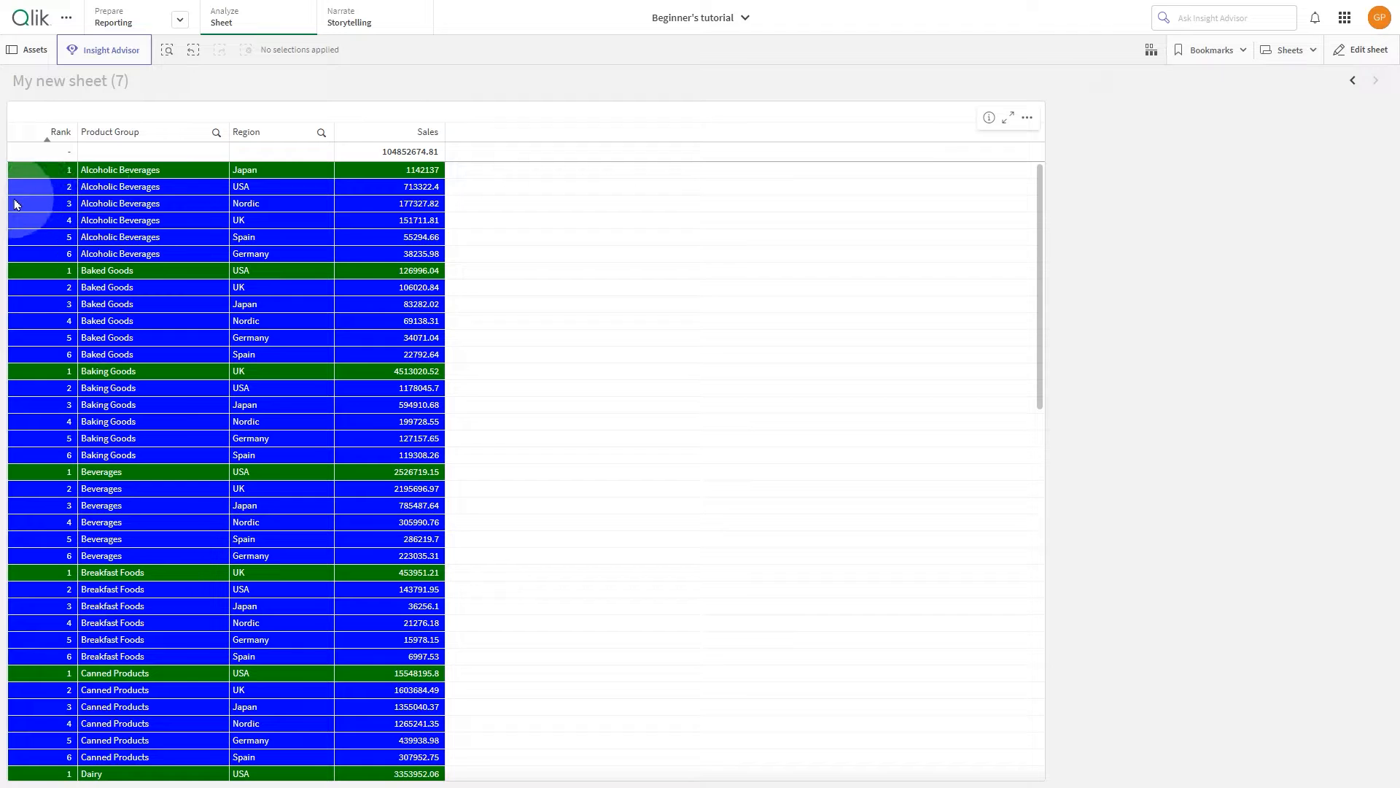
# Step: Enter sheet editing to build a table of Product Group and Sales
pyautogui.click(1366, 50)
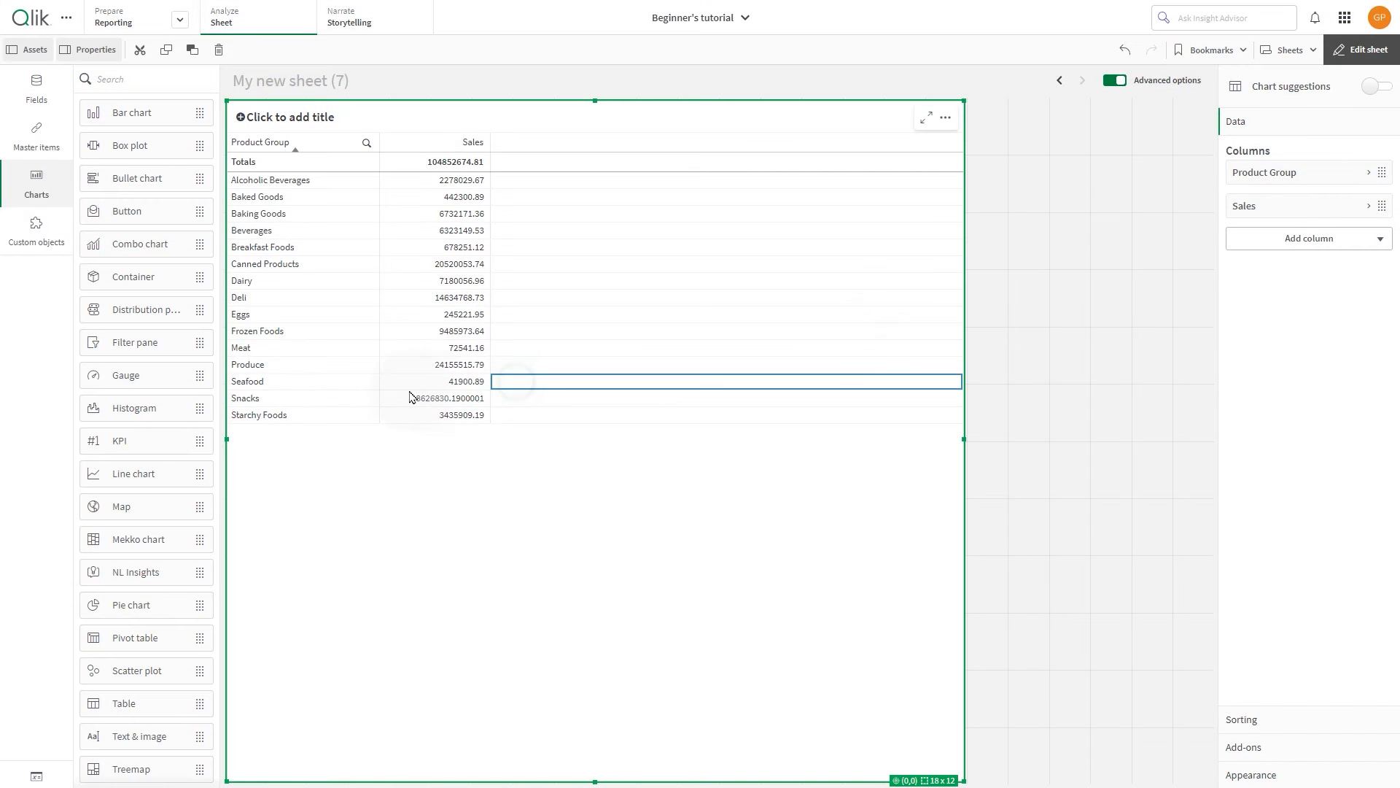
# Step: Add a measure column with the expression Rank(sum(Sales))
pyautogui.click(434, 396)
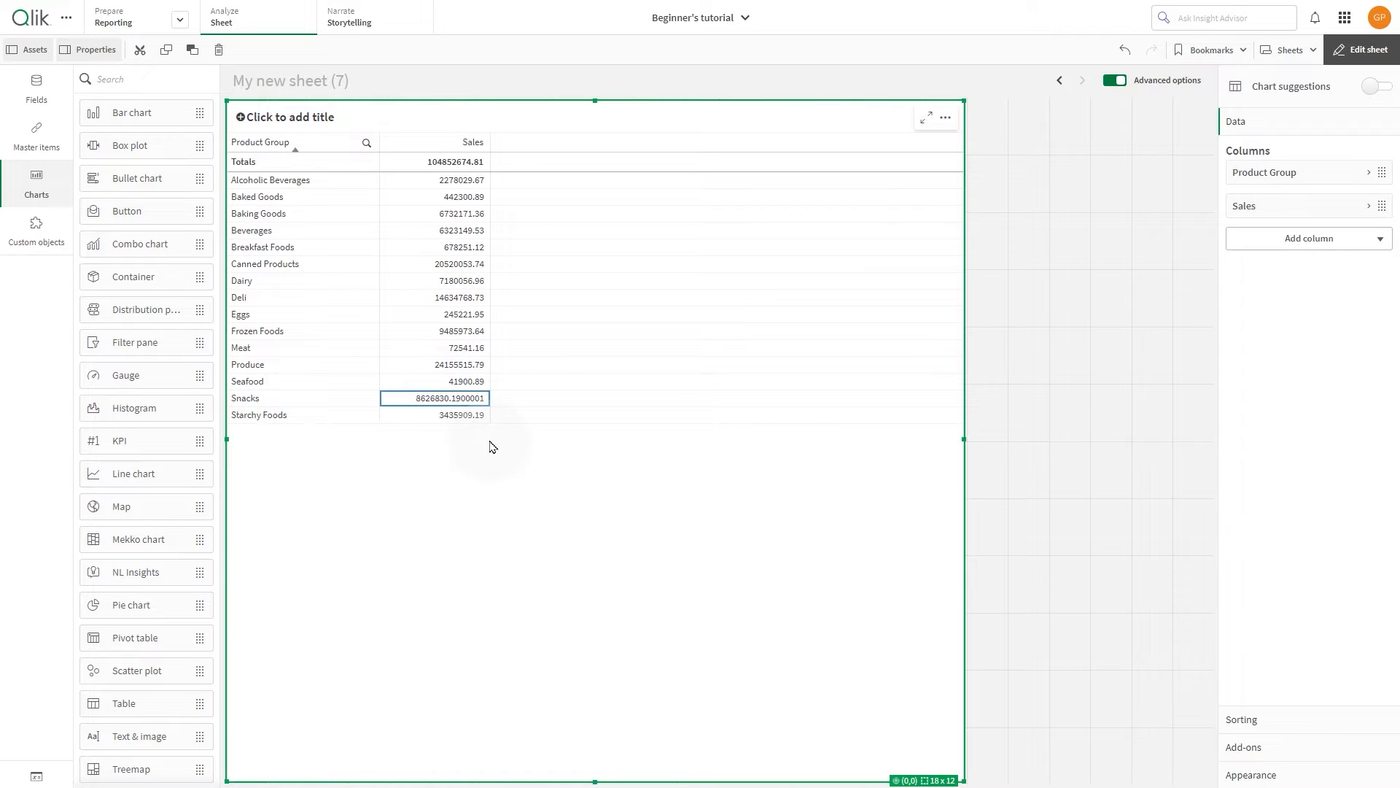
pyautogui.click(1307, 237)
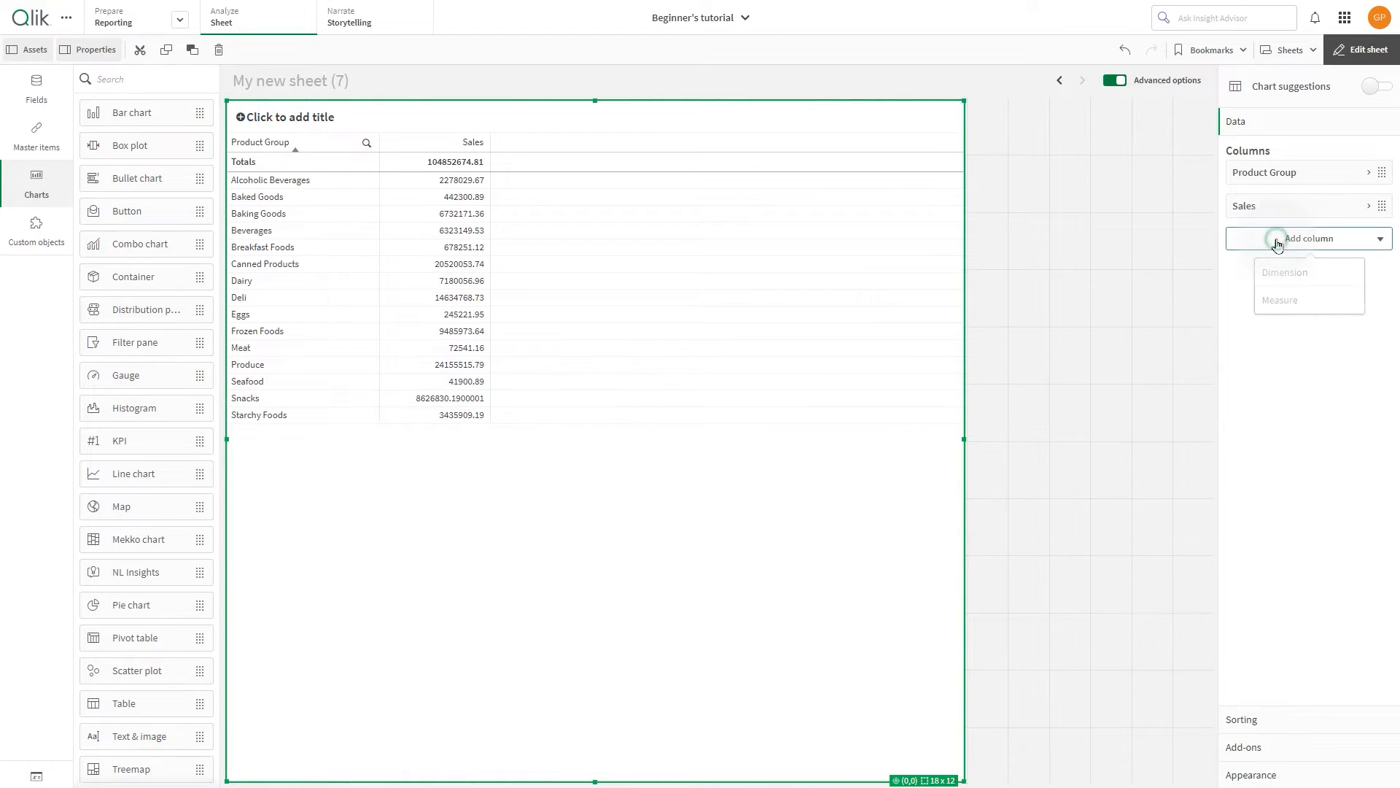
pyautogui.click(1281, 301)
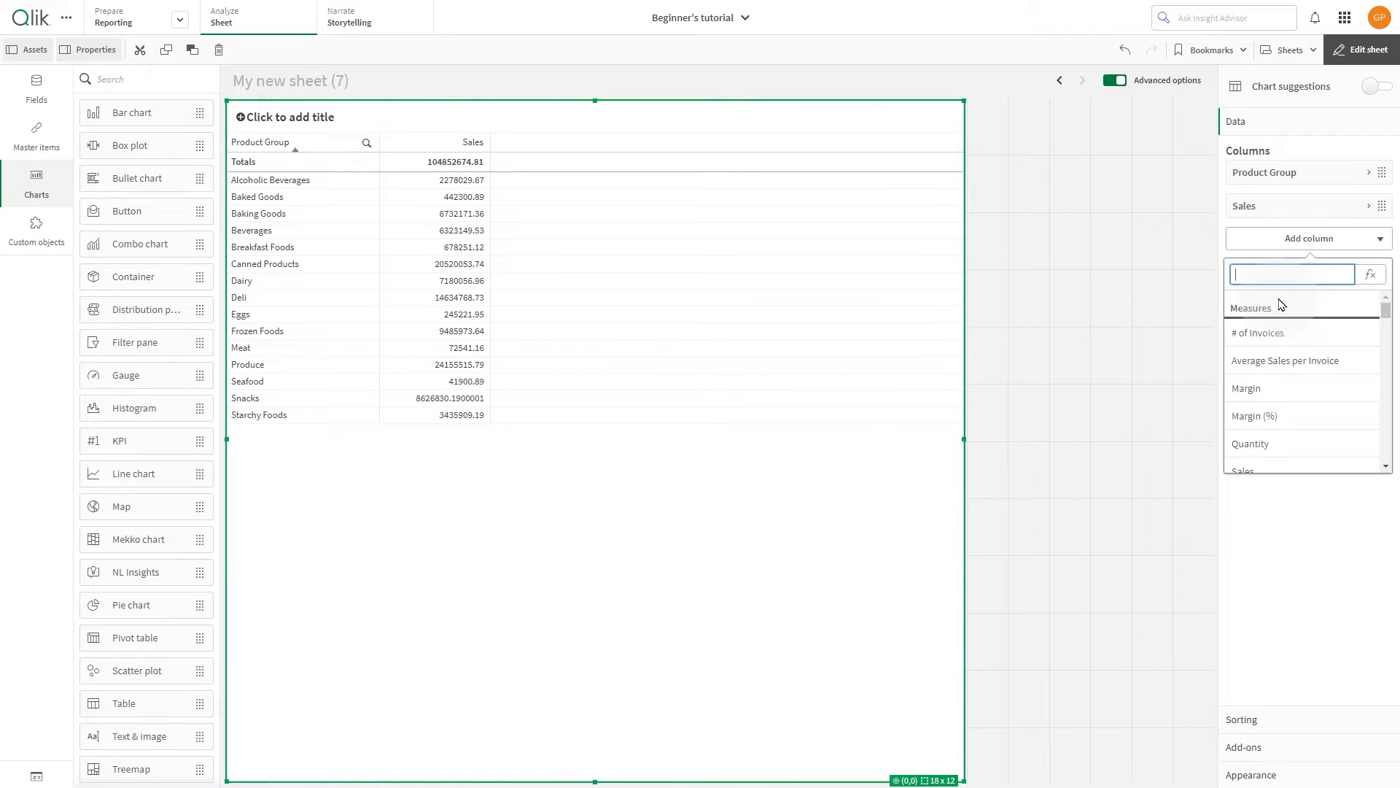
pyautogui.click(1369, 274)
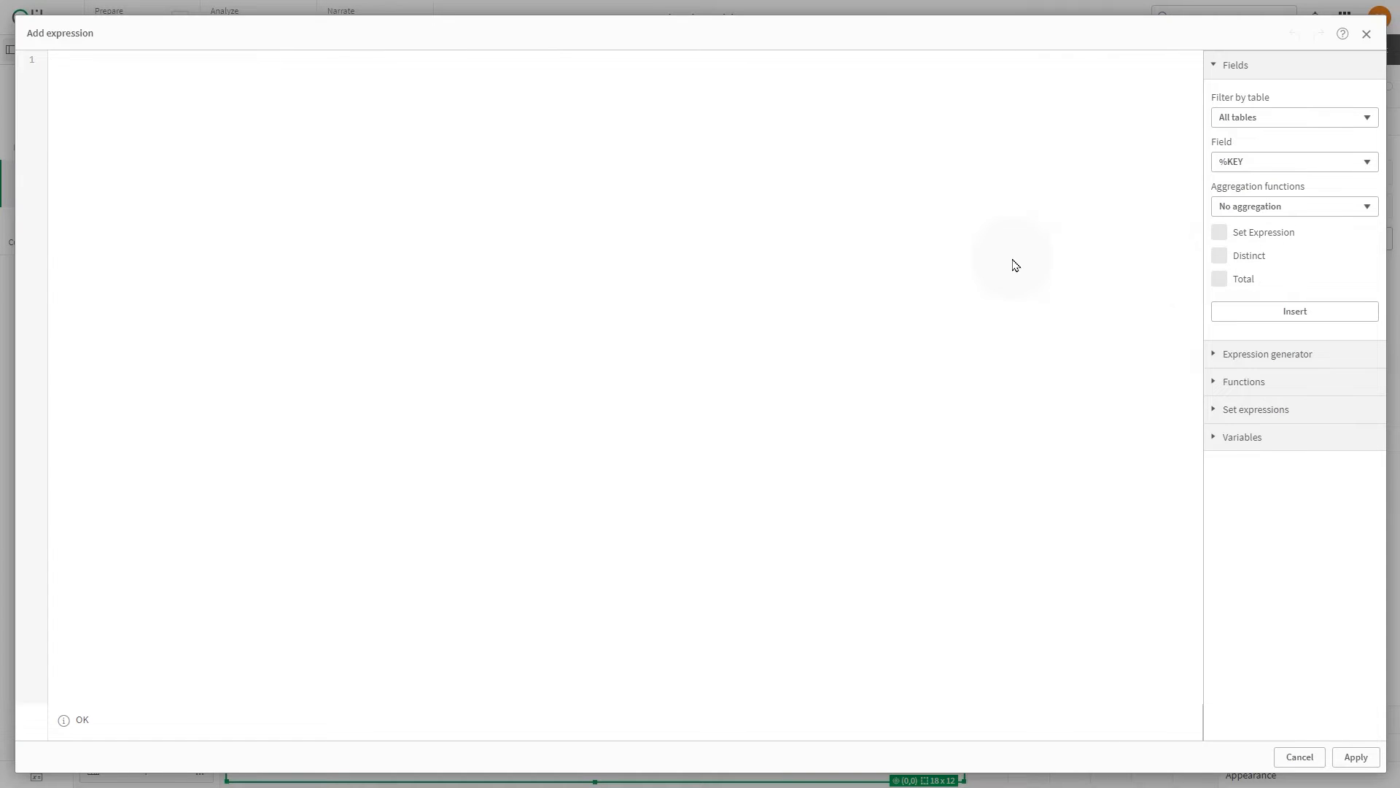
pyautogui.write('Rank')
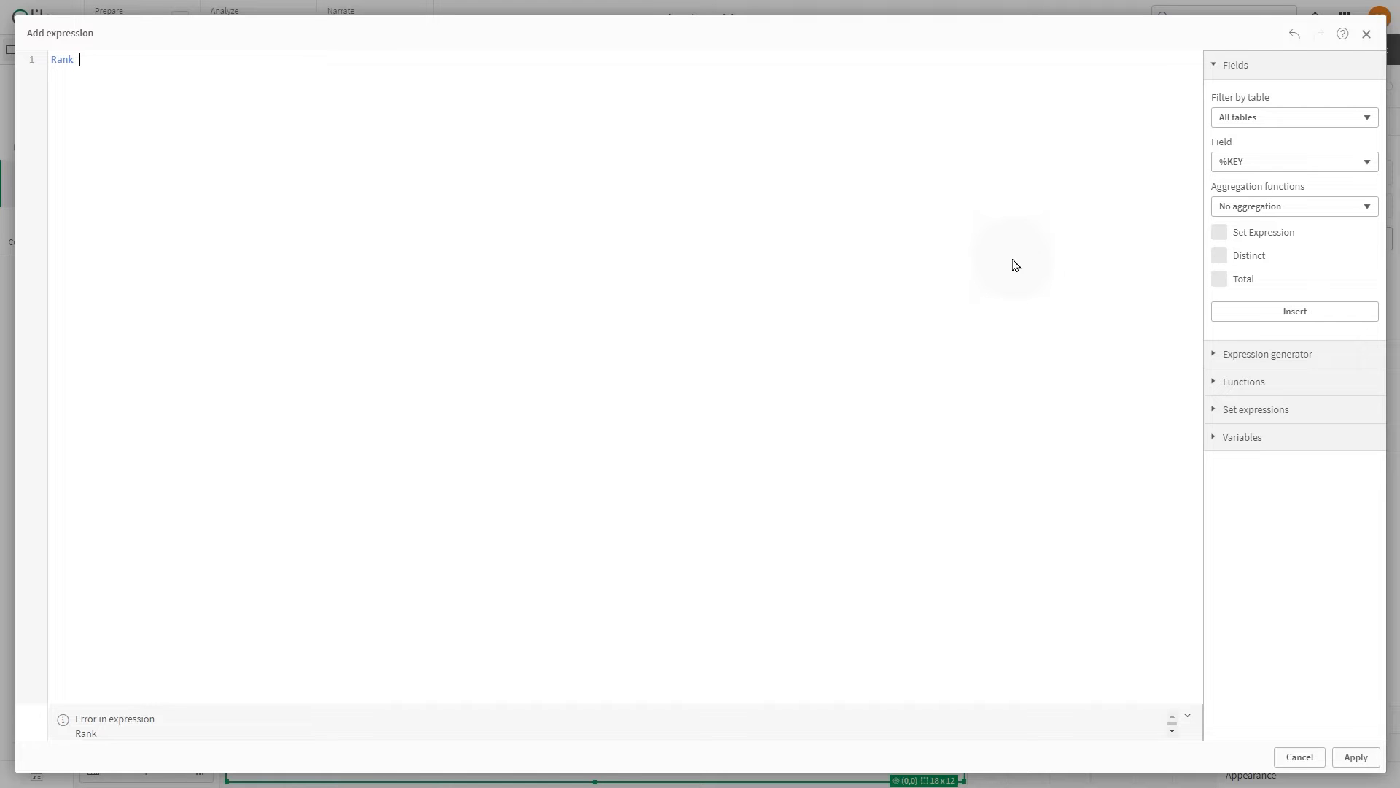
pyautogui.write('(sum')
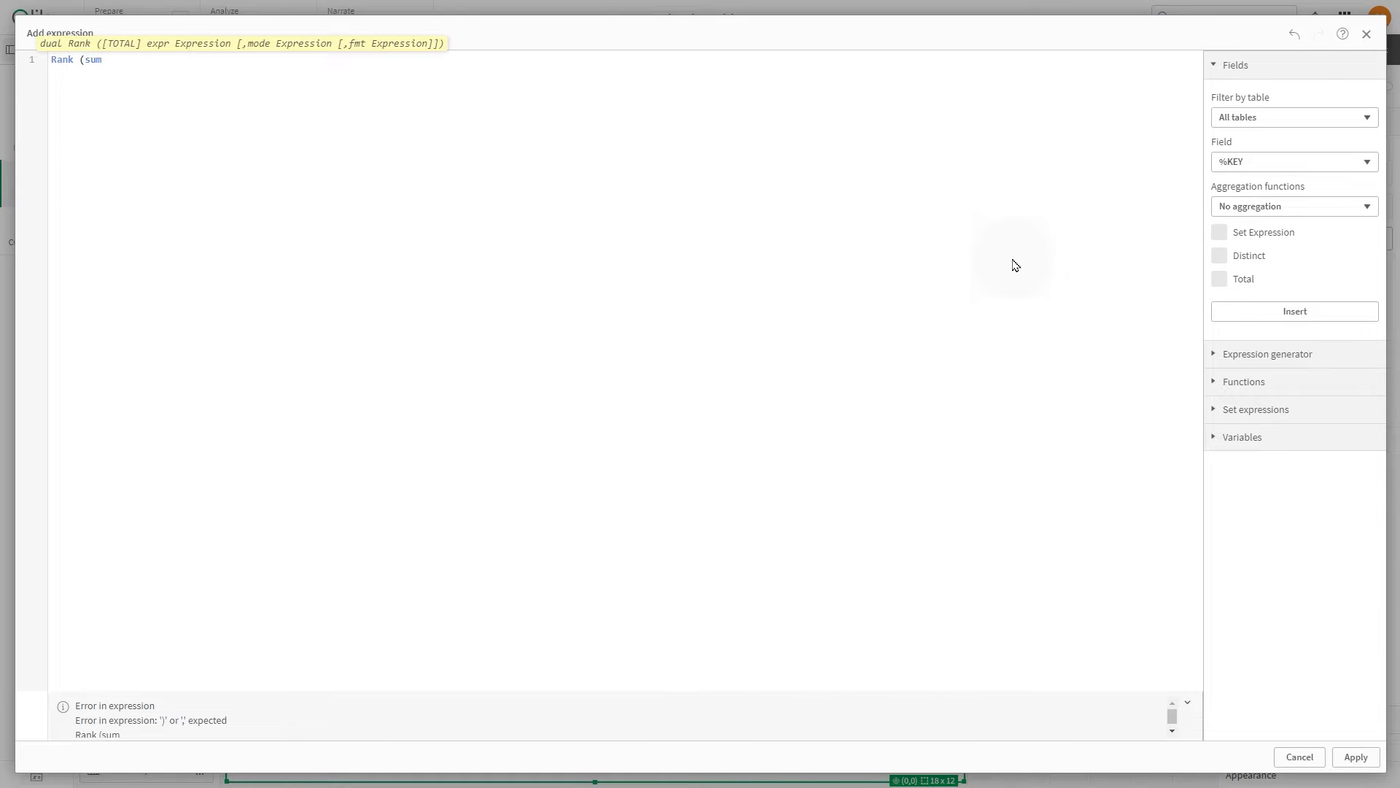
pyautogui.write('(Sales')
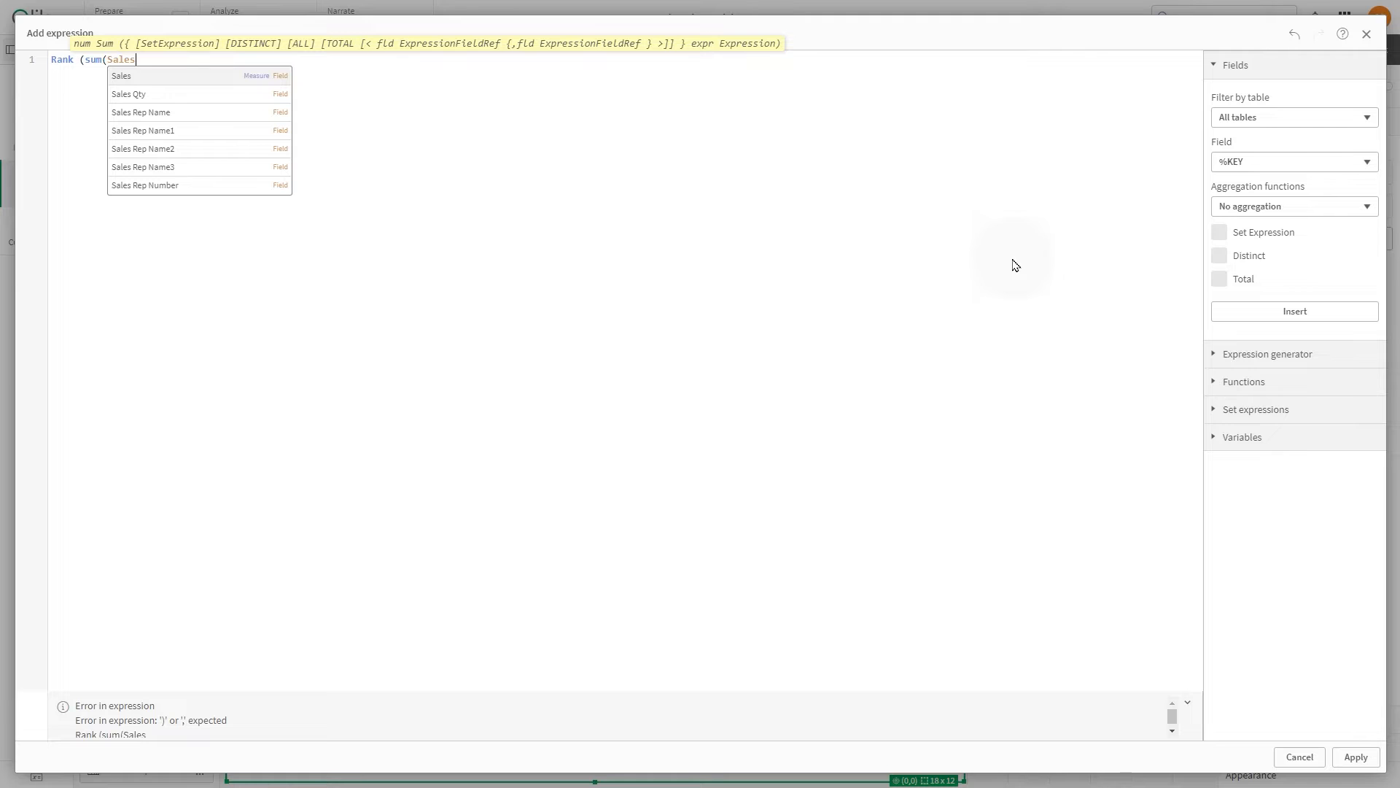
pyautogui.write('))')
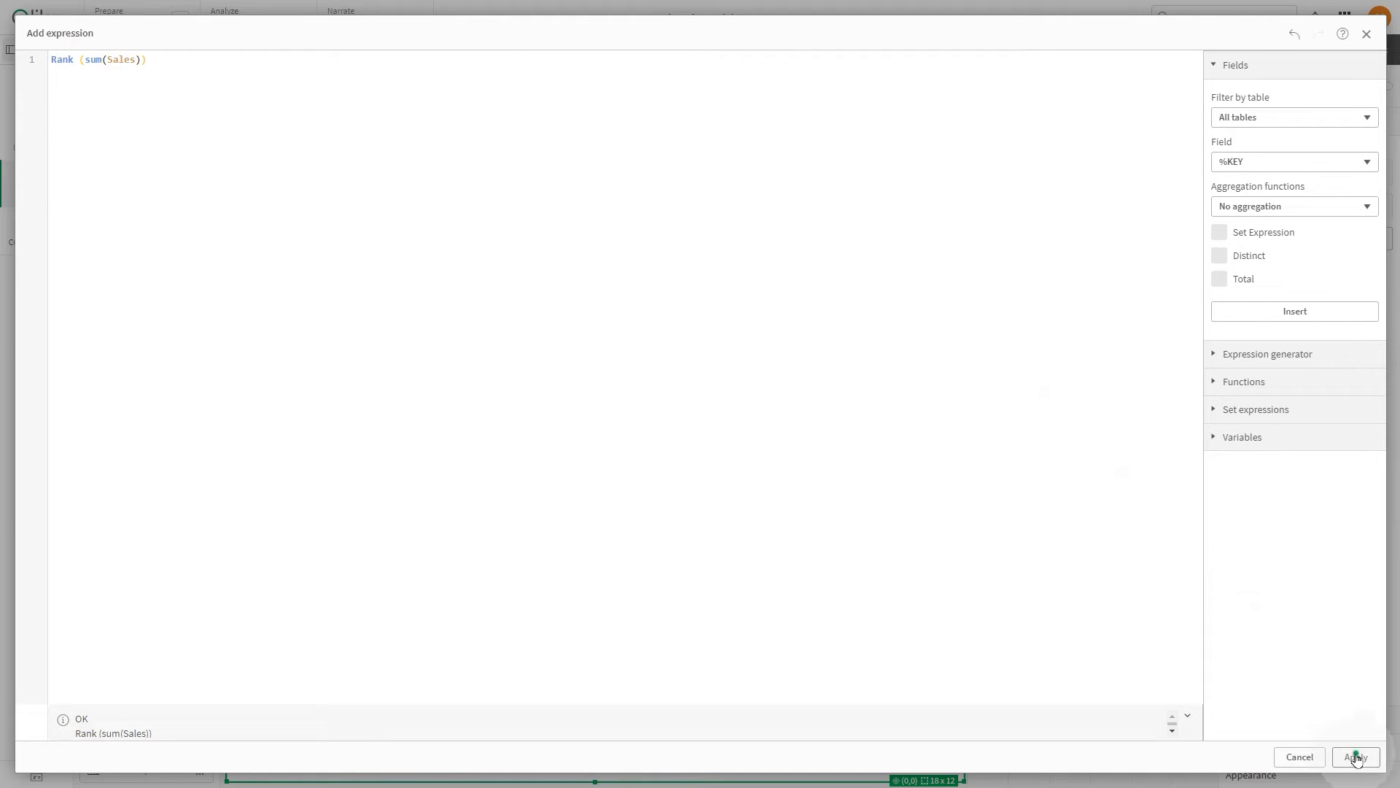
pyautogui.click(1355, 757)
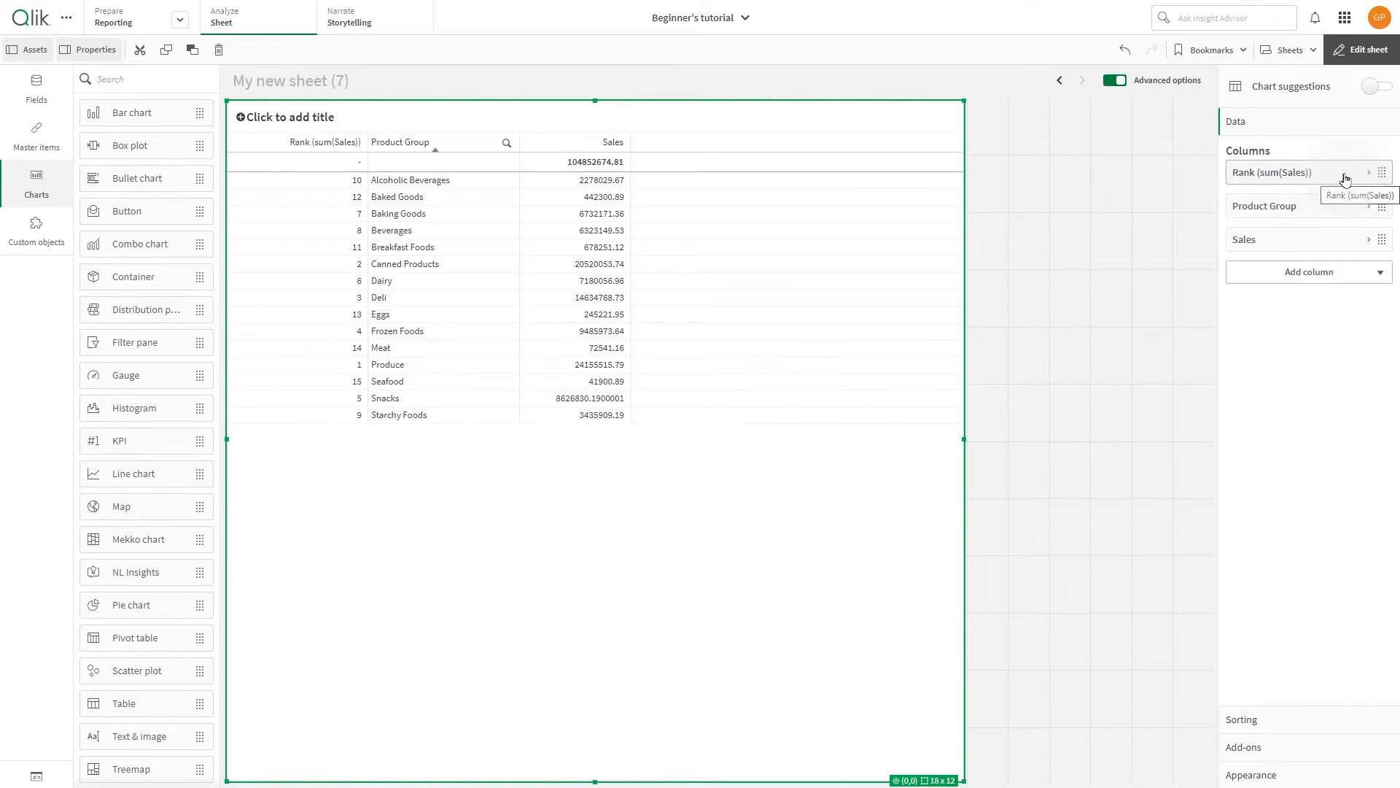
# Step: Label the Rank(sum(Sales)) column as Rank
pyautogui.click(1271, 173)
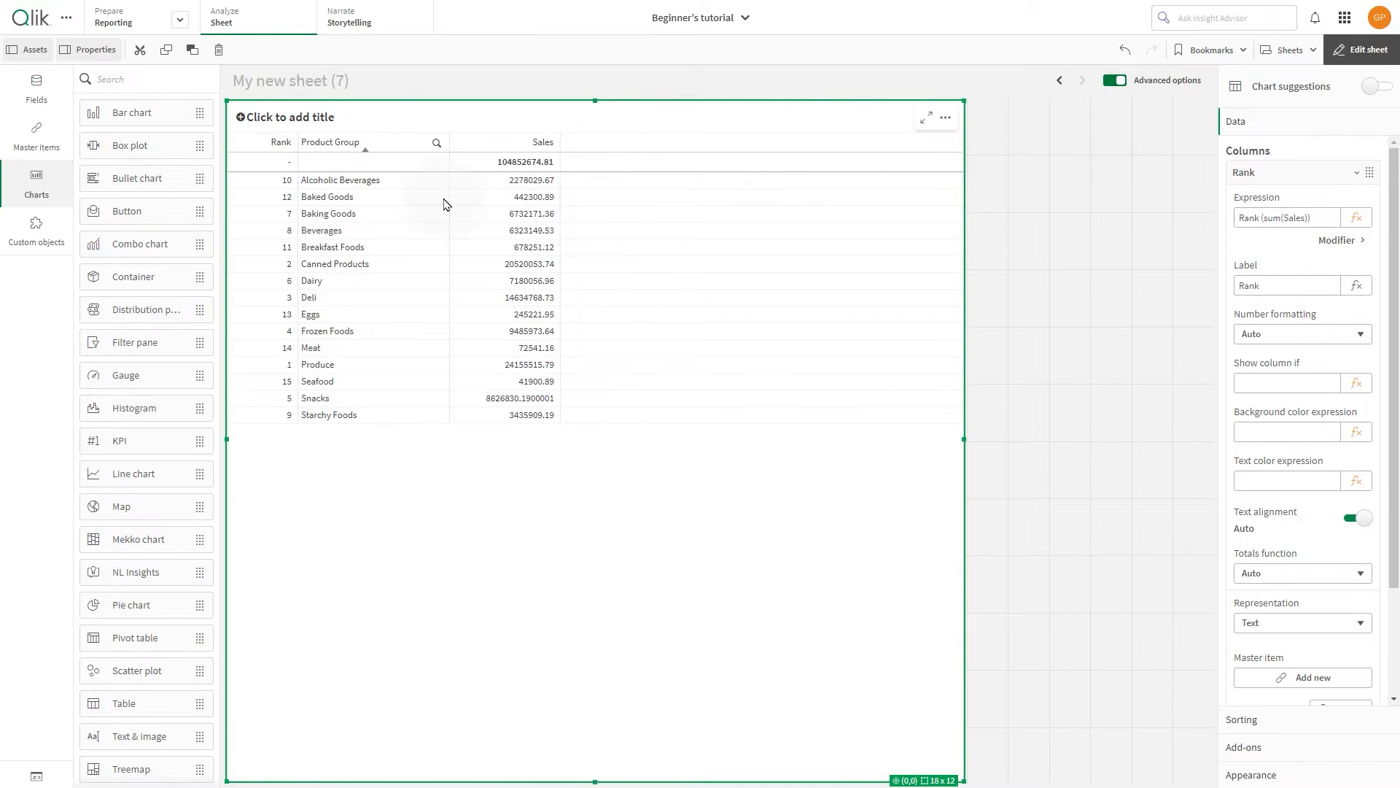
pyautogui.moveTo(550, 436)
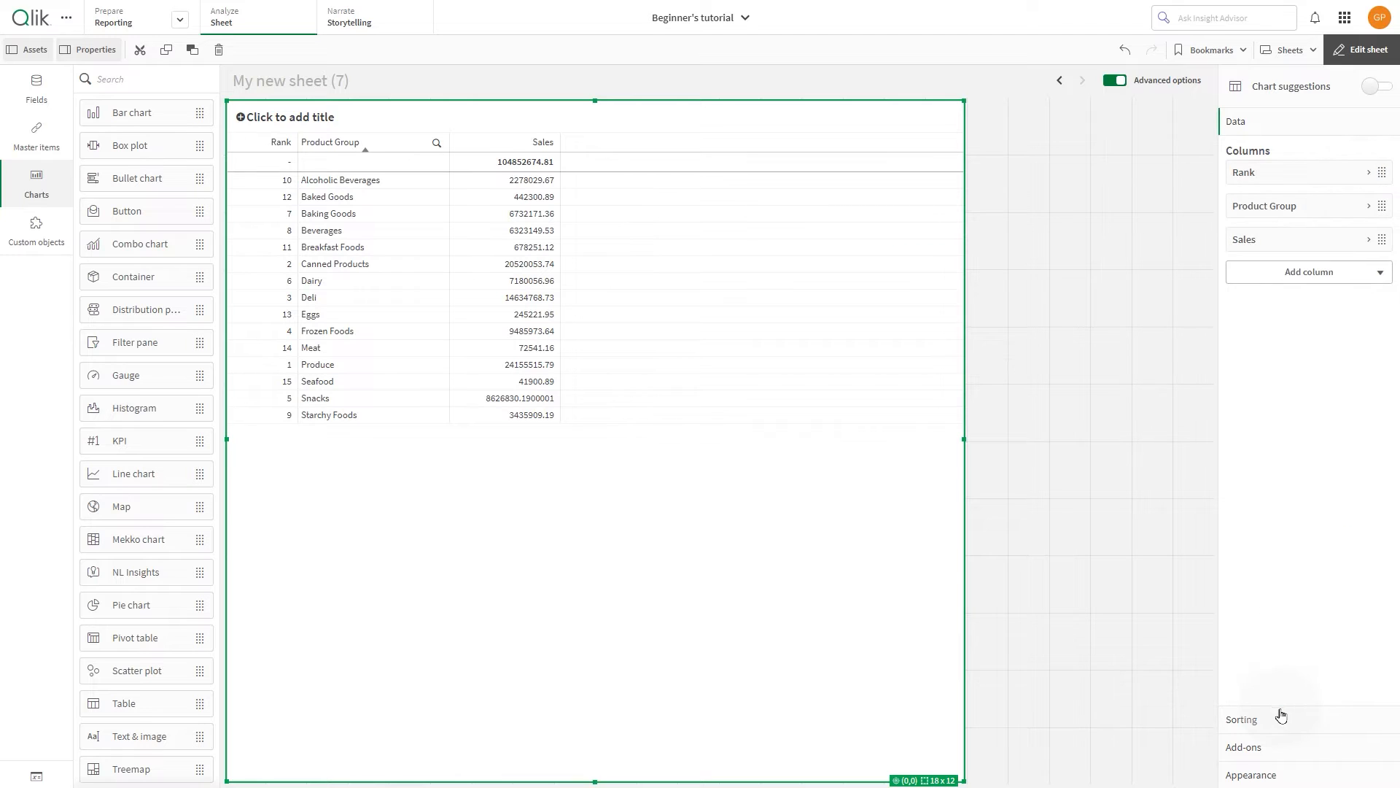
# Step: Sort the table by Rank numerically ascending with Auto sorting off
pyautogui.click(1240, 719)
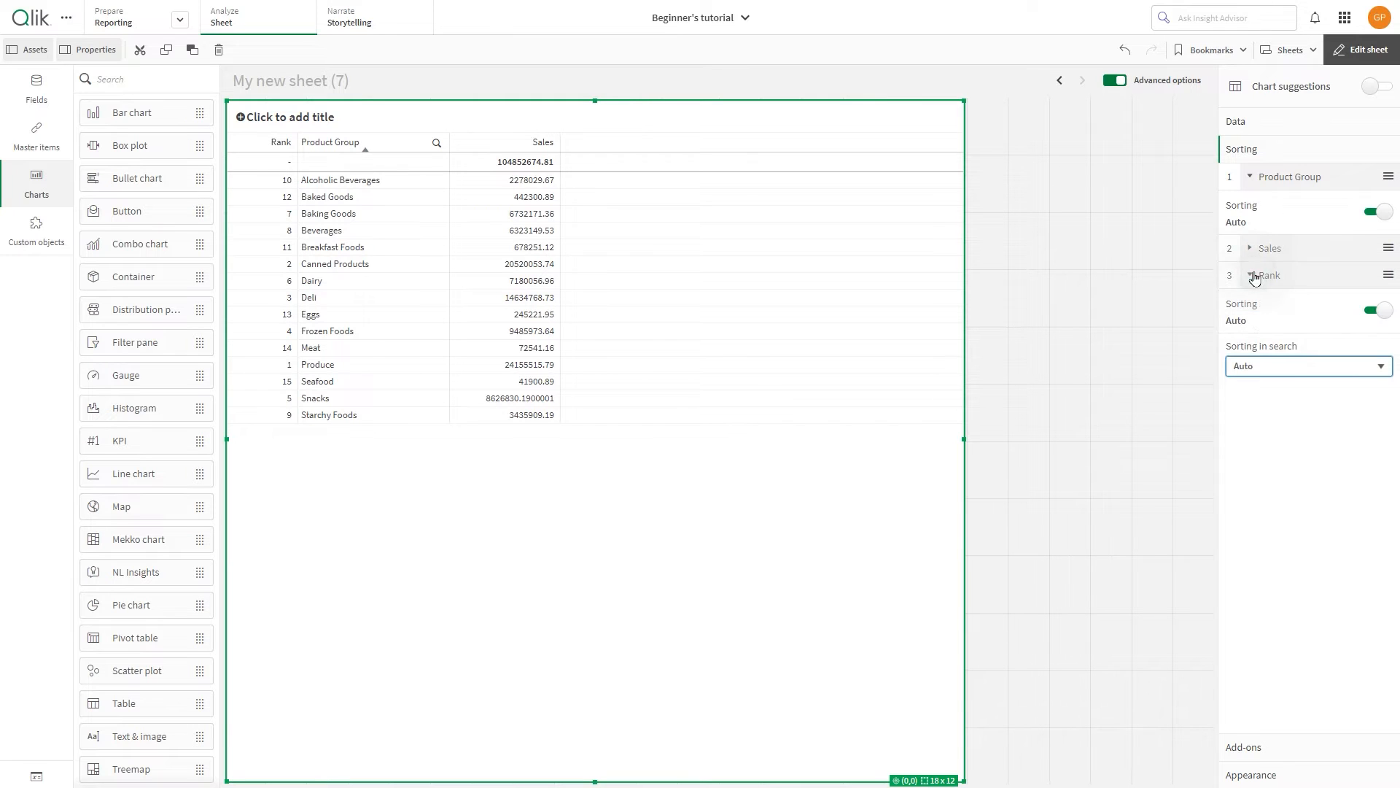
pyautogui.click(1375, 310)
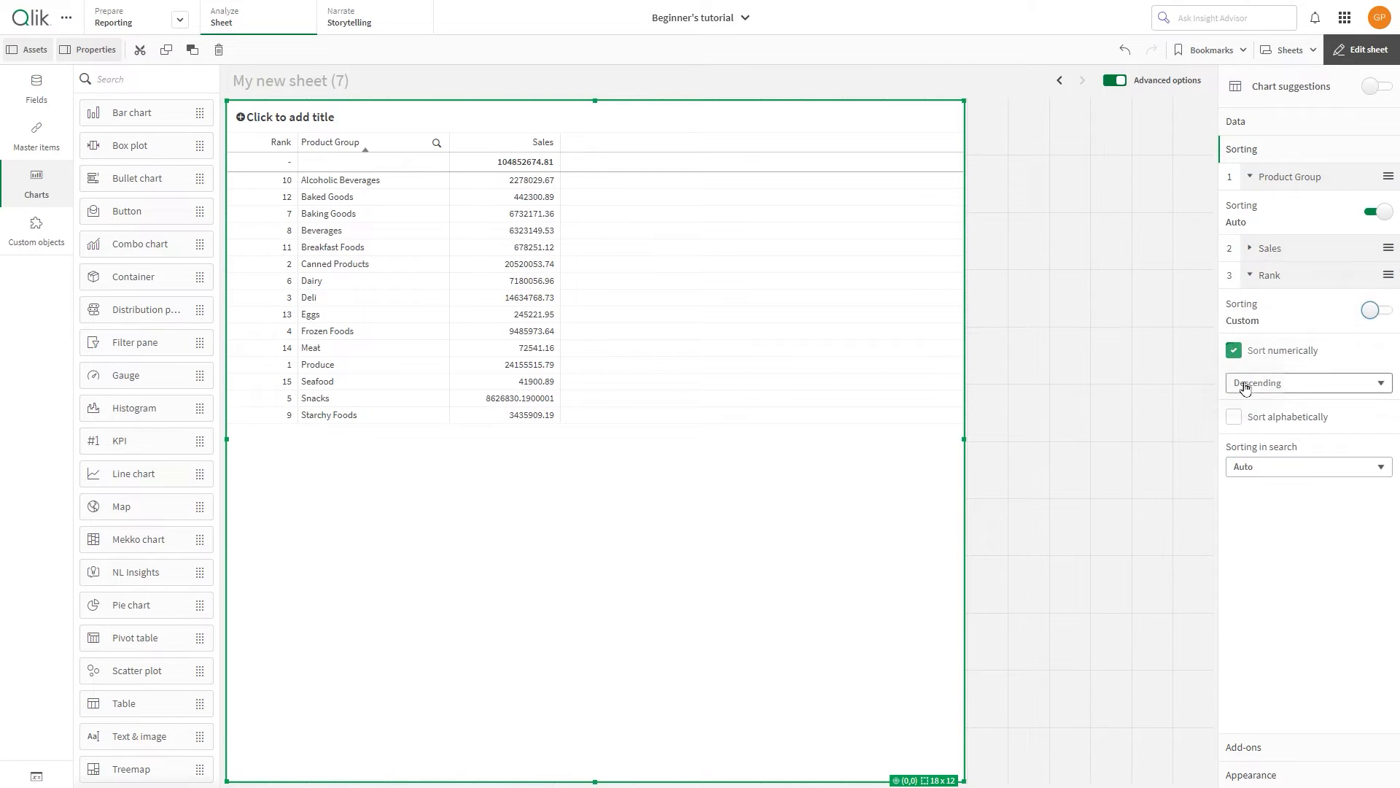
pyautogui.click(1306, 382)
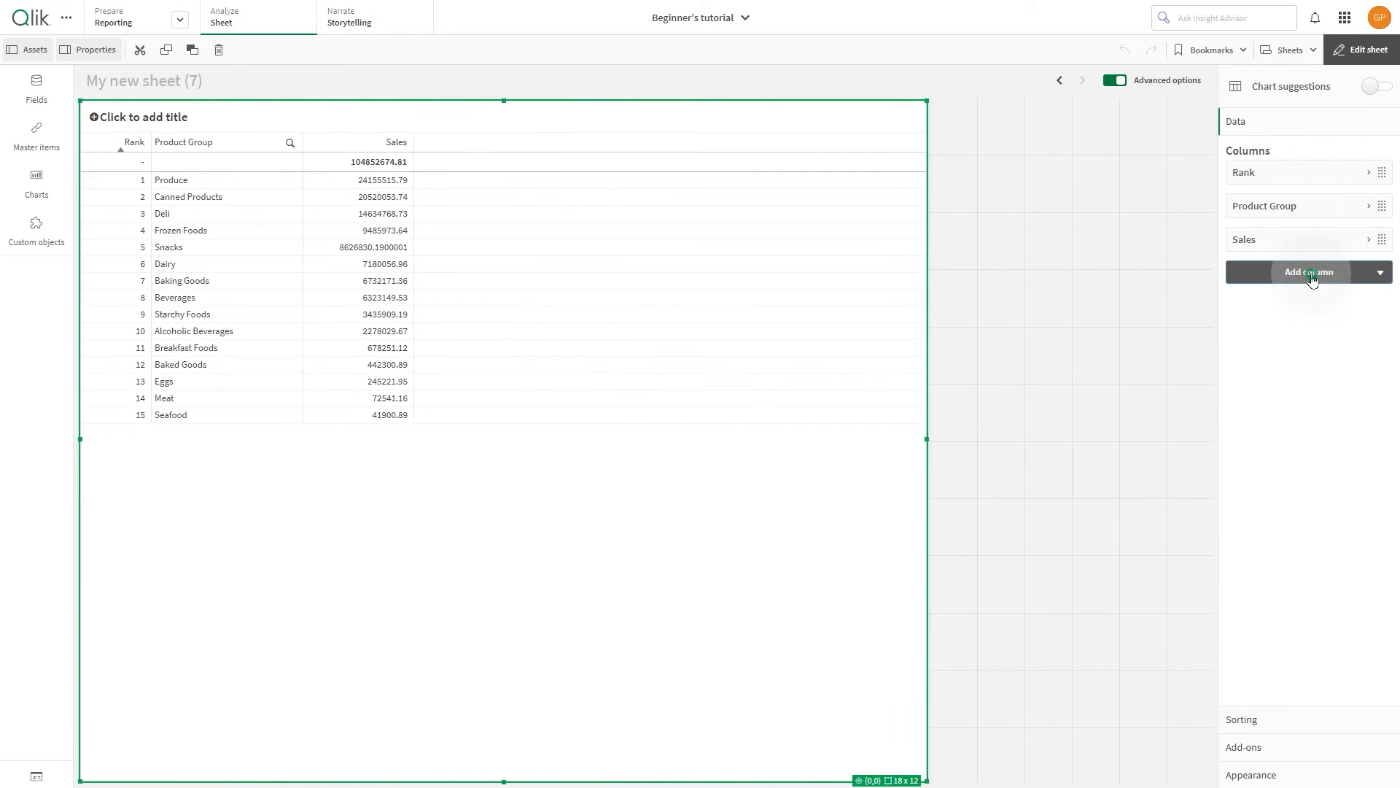
# Step: Add the Region field as a dimension column in the table
pyautogui.click(1307, 271)
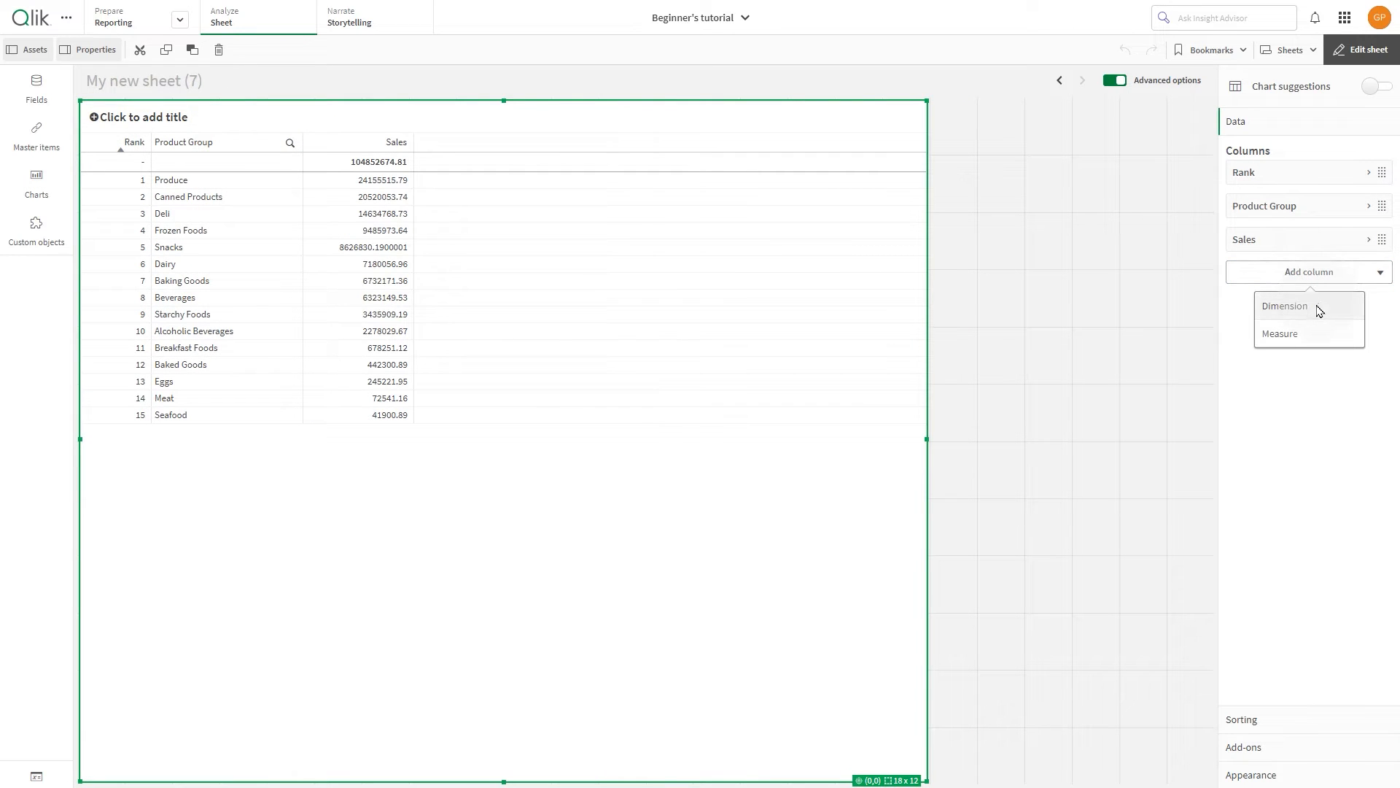
pyautogui.click(1284, 305)
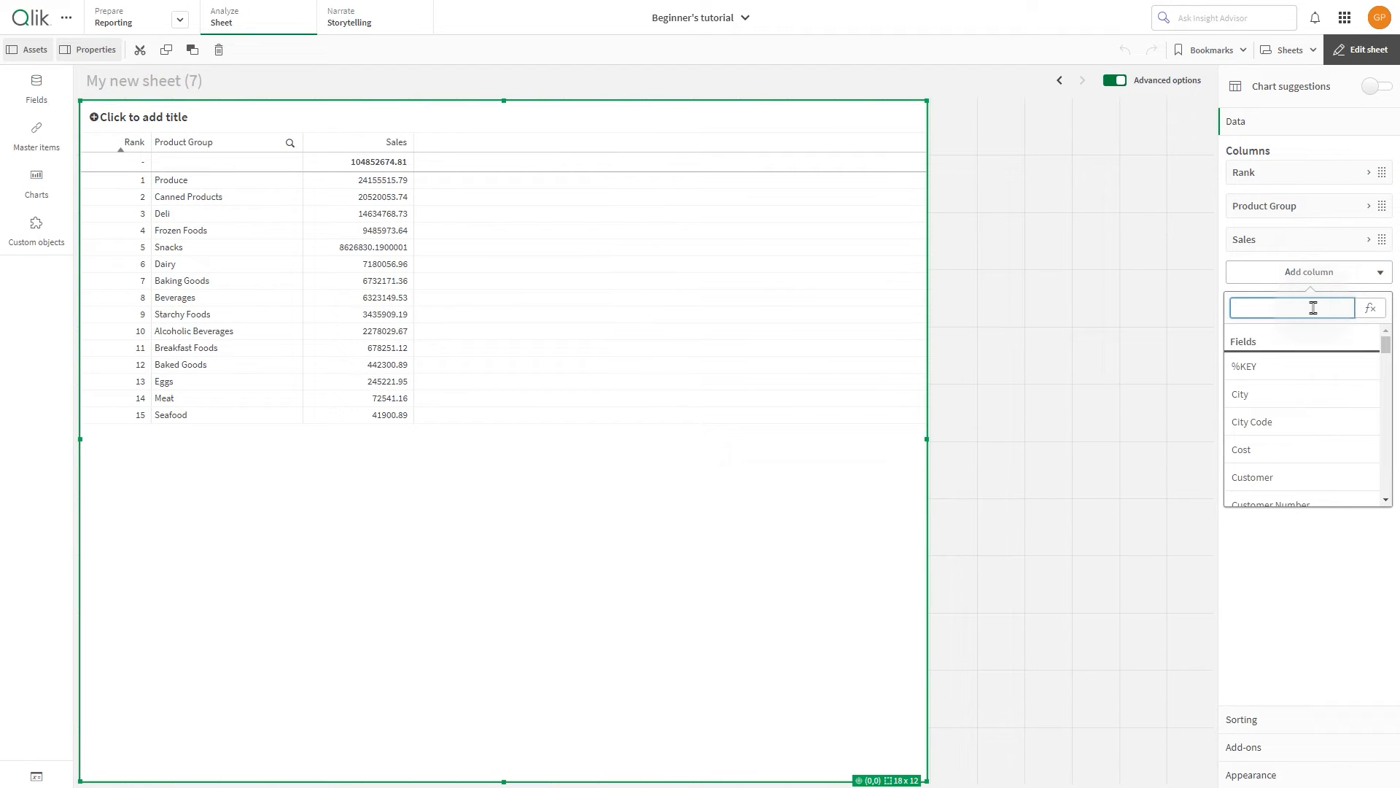
pyautogui.write('Reg')
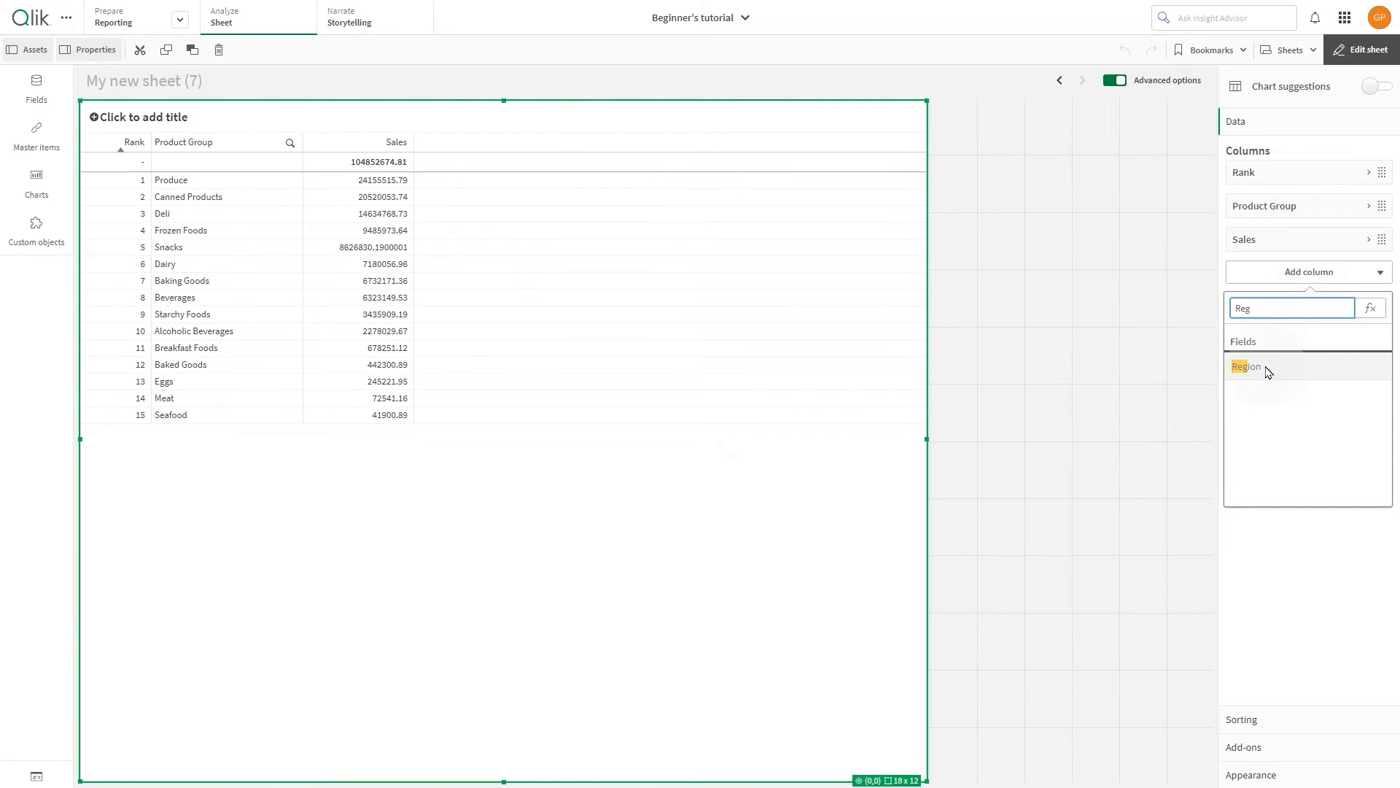
pyautogui.click(1246, 366)
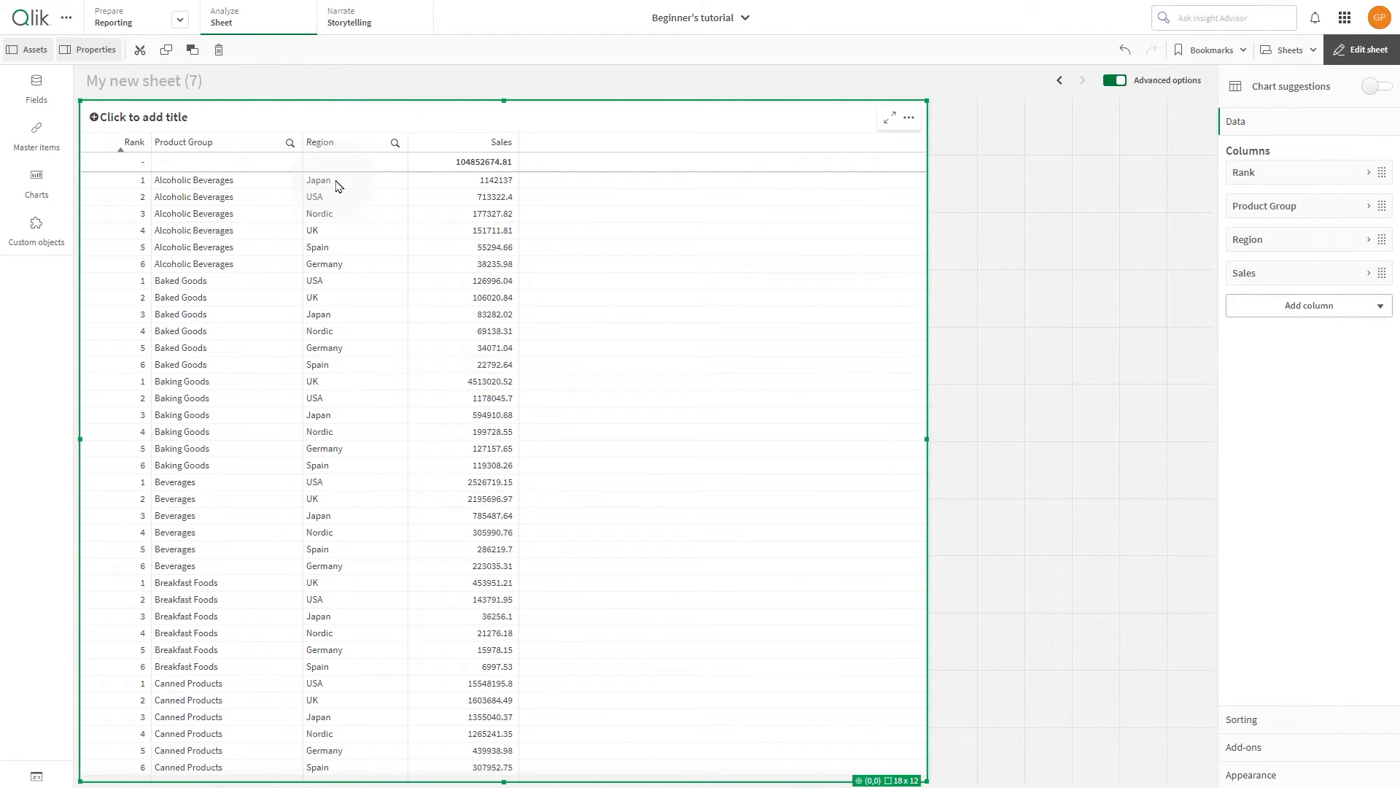
pyautogui.moveTo(160, 292)
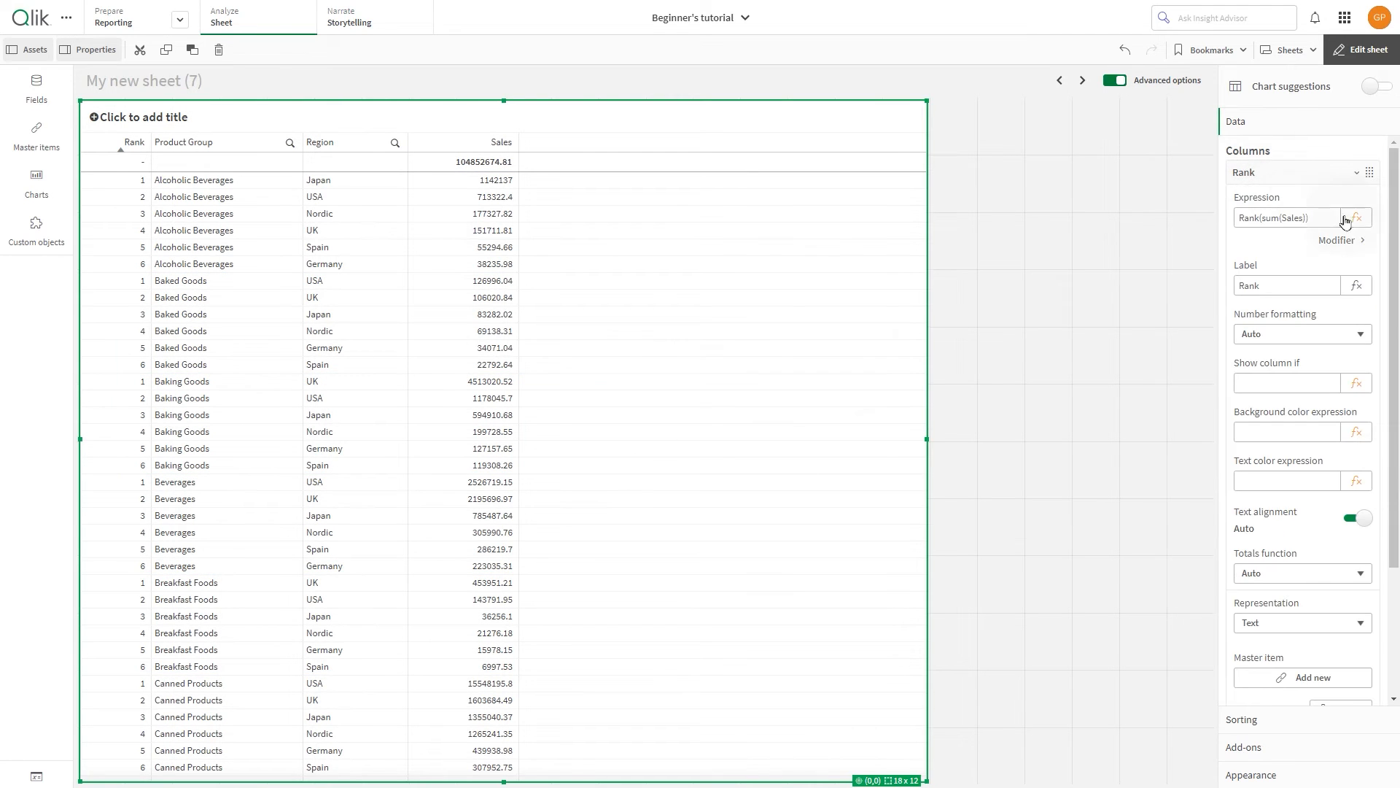
# Step: Try Rank(total sum(Sales)) for whole-table ranking, then reopen the formula to remove 'total'
pyautogui.click(1357, 217)
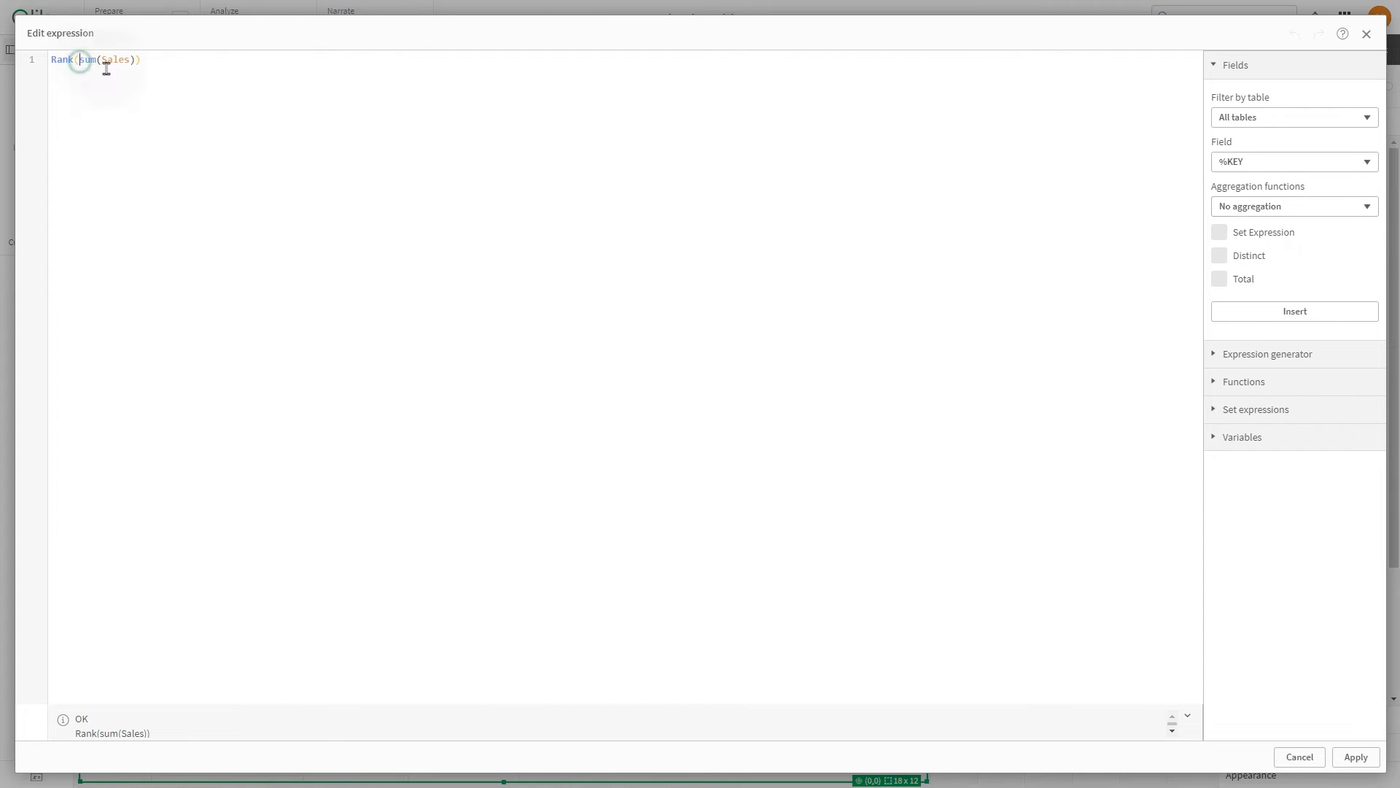
pyautogui.write('total')
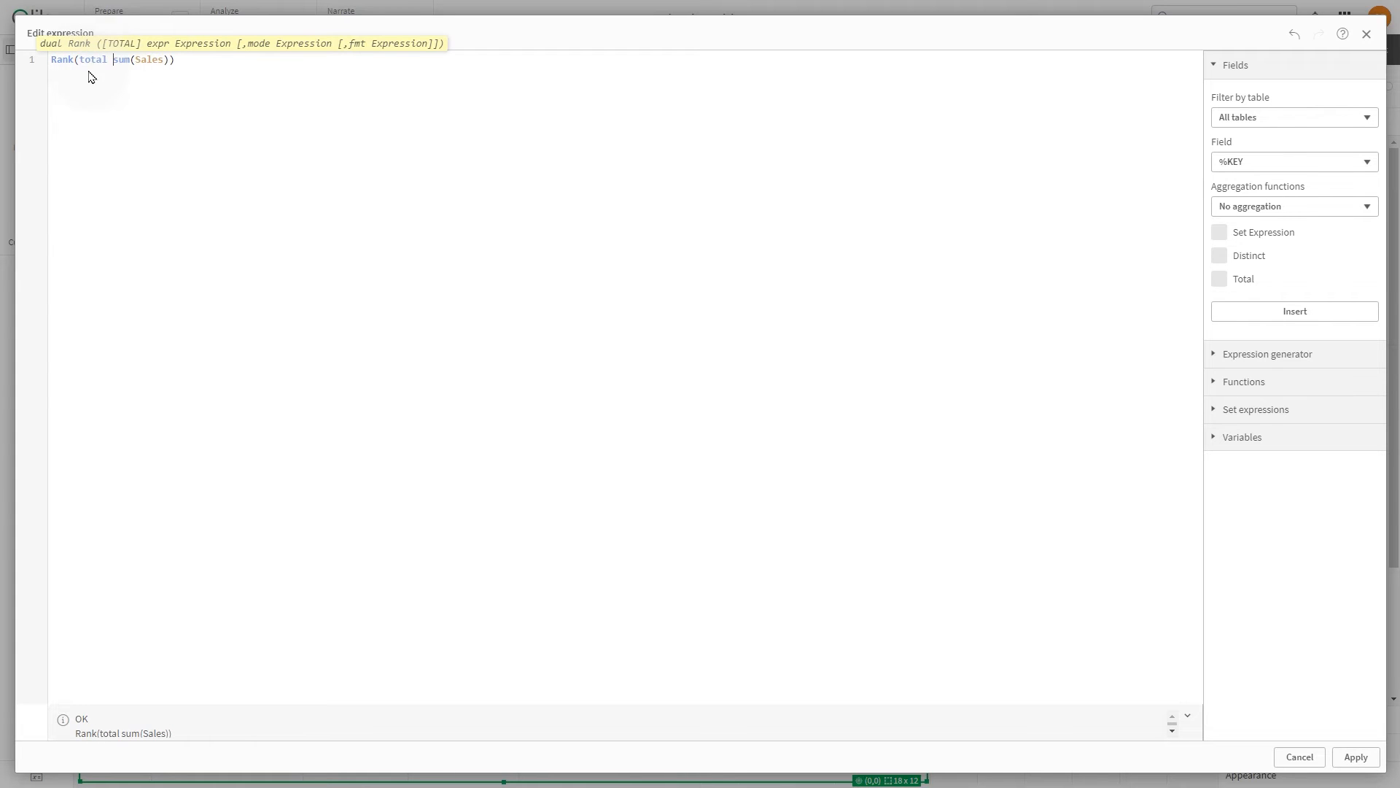
pyautogui.click(1355, 757)
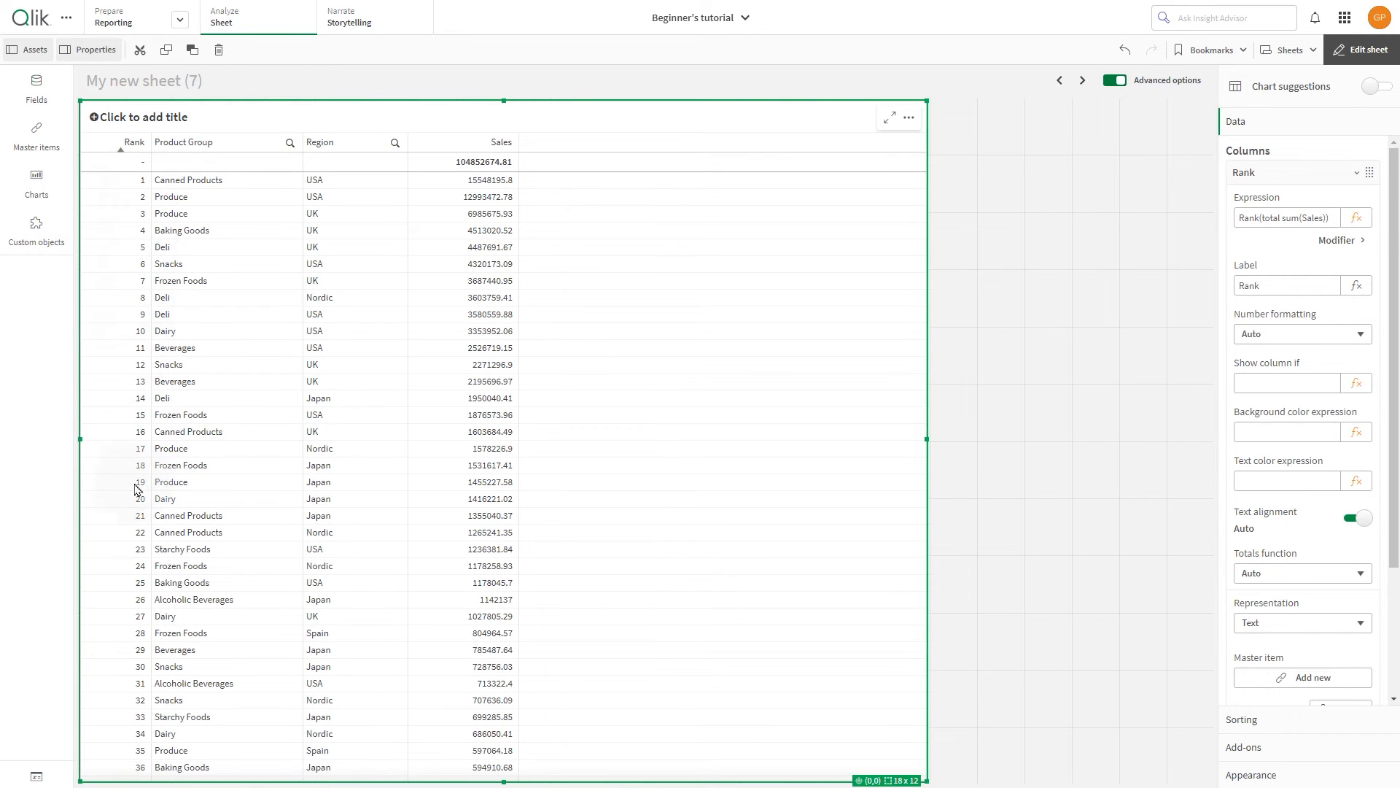
pyautogui.moveTo(1313, 364)
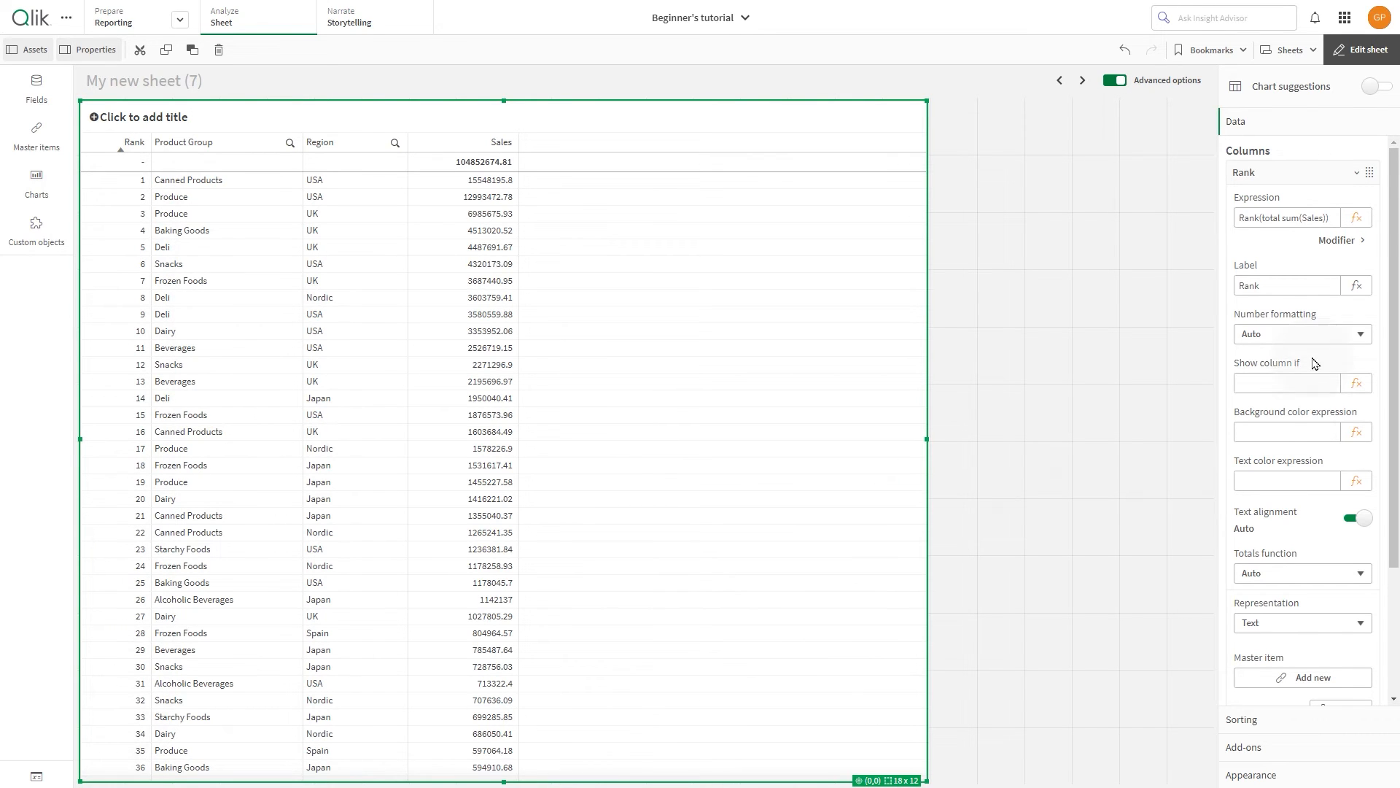
pyautogui.click(1355, 217)
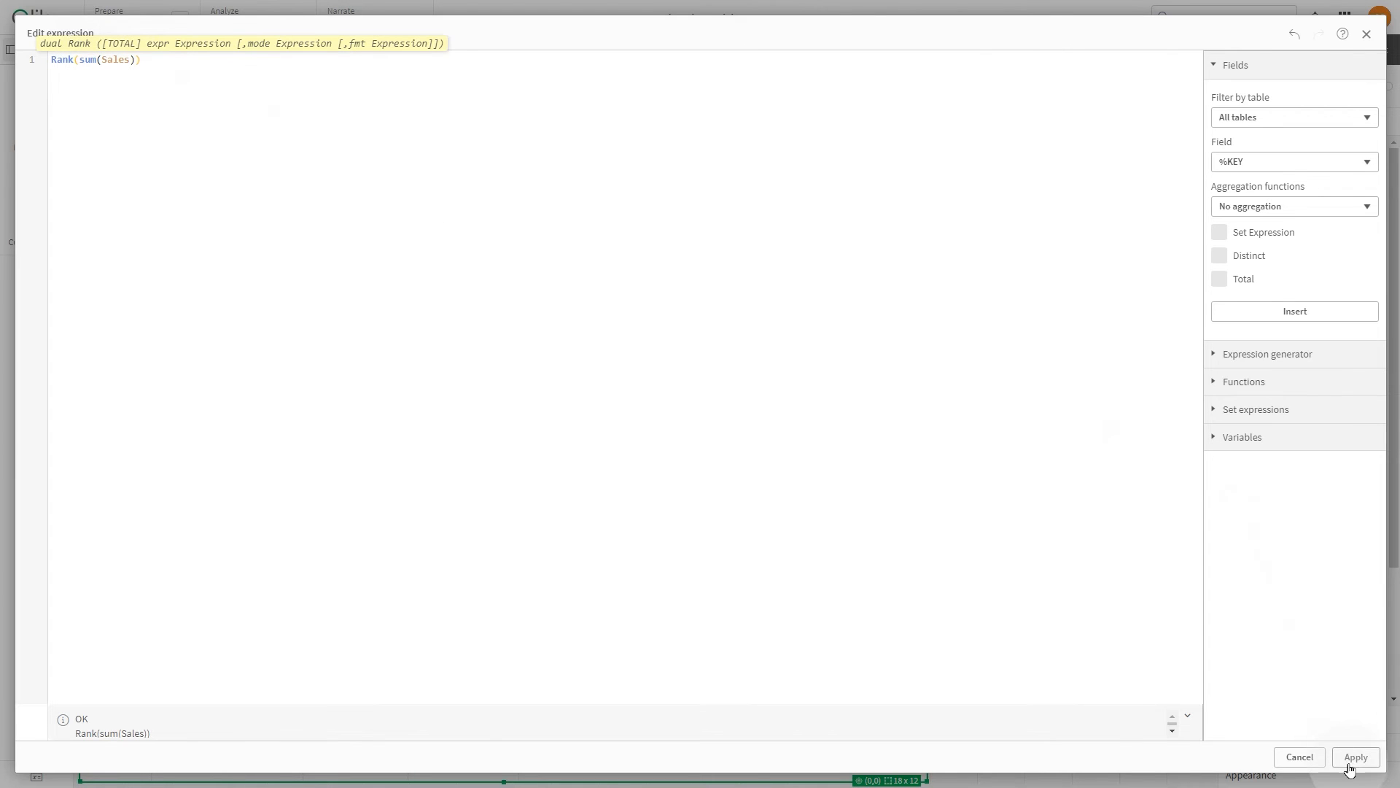
# Step: Set the Rank background colour to if (Rank(sum(Sales)) =1, 'Green', 'Blue')
pyautogui.click(1354, 758)
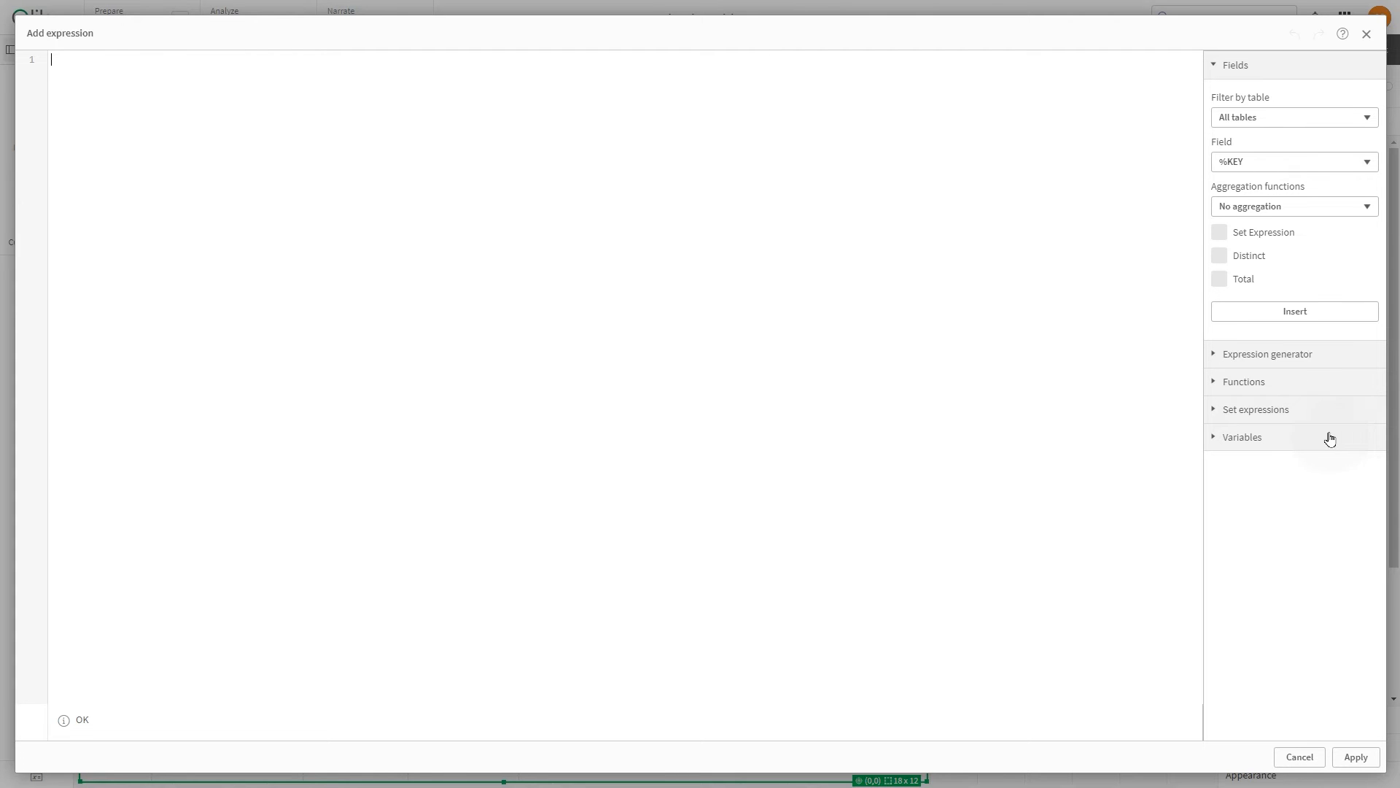
pyautogui.write('if (Rank(')
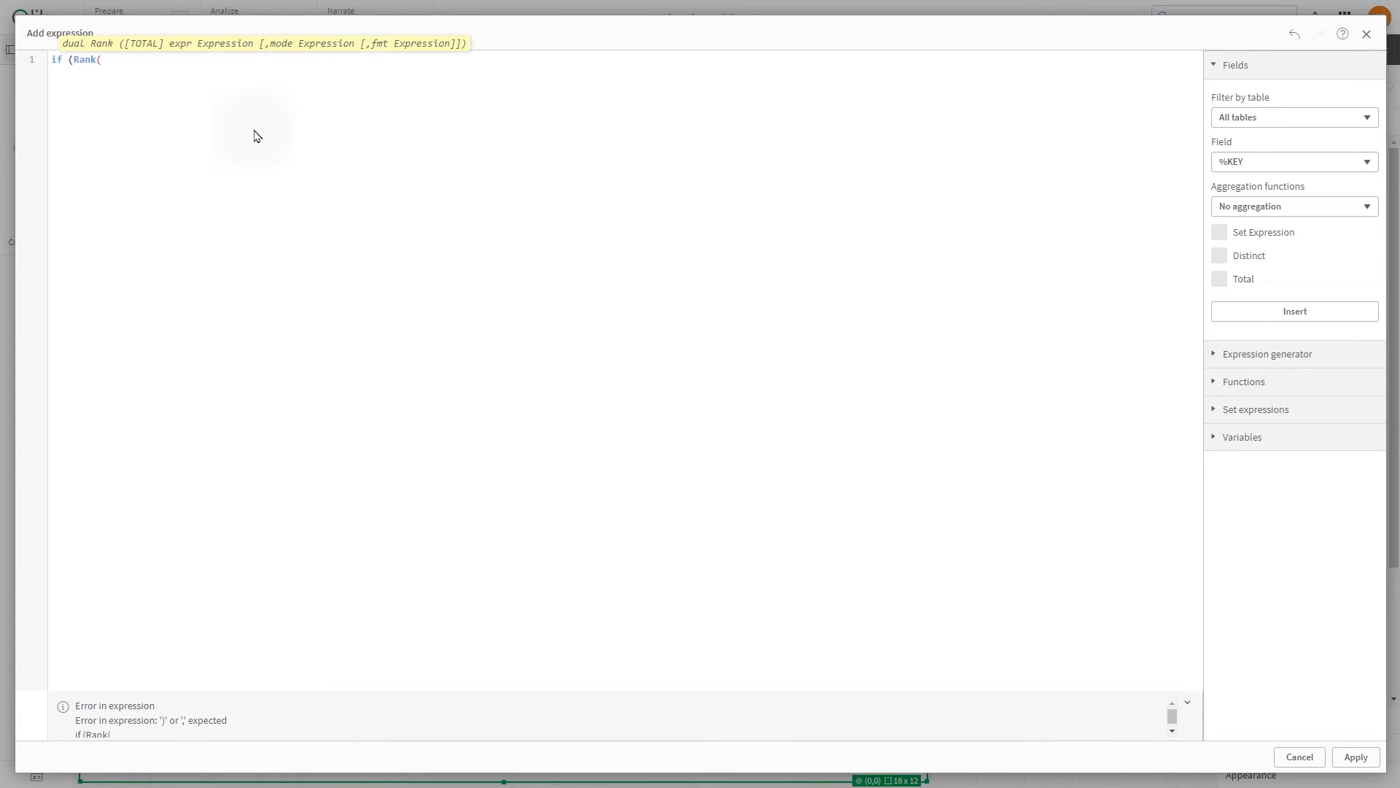
pyautogui.write('sum(Sales')
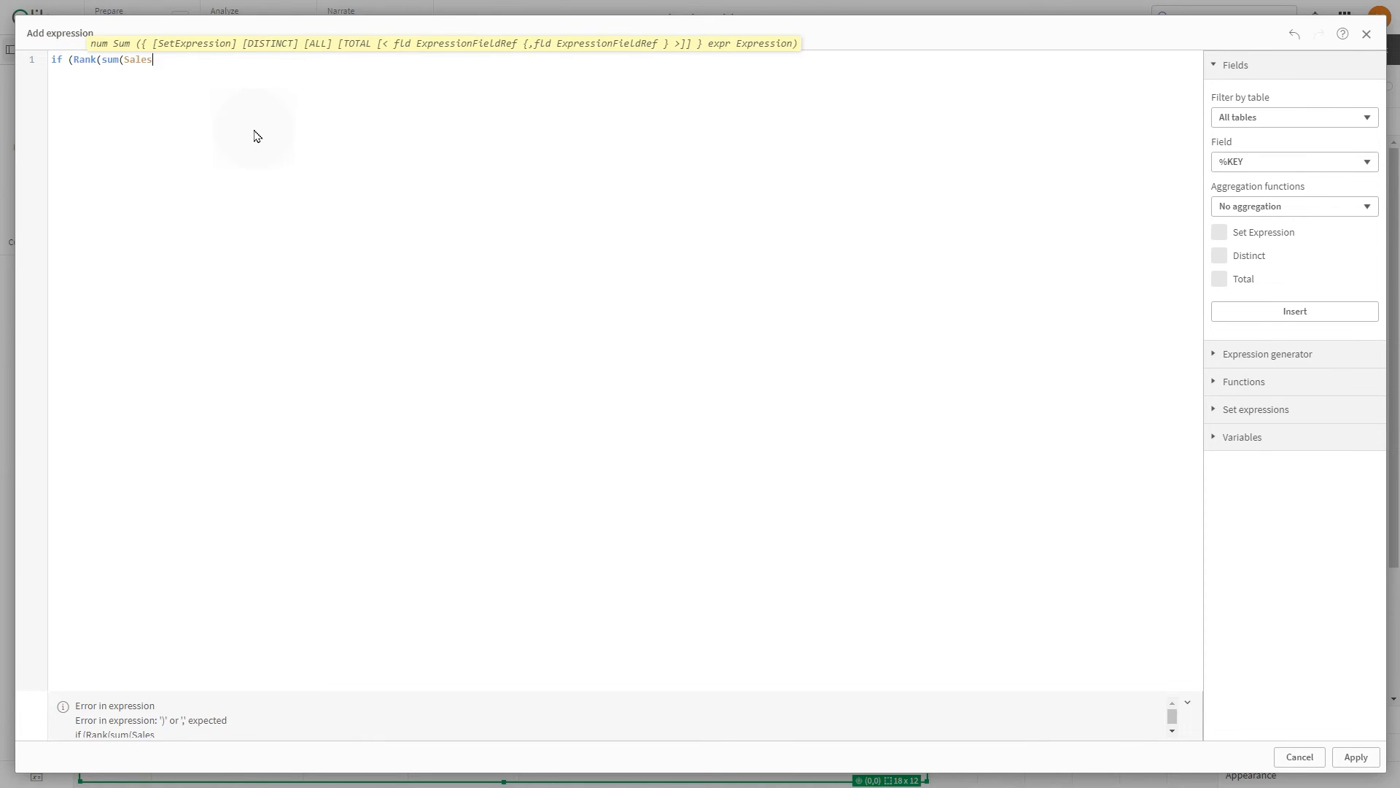
pyautogui.write(')) =')
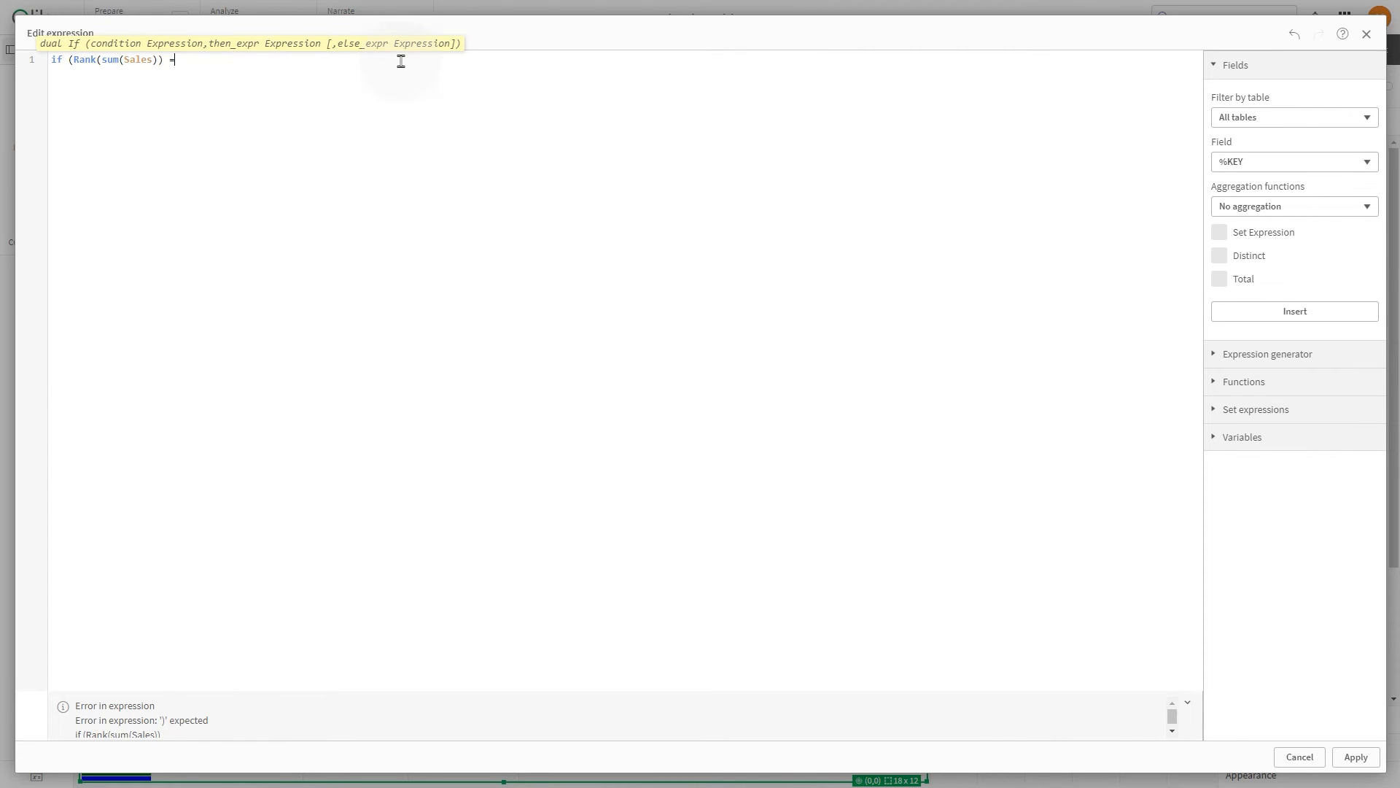
pyautogui.write("1, 'Gr")
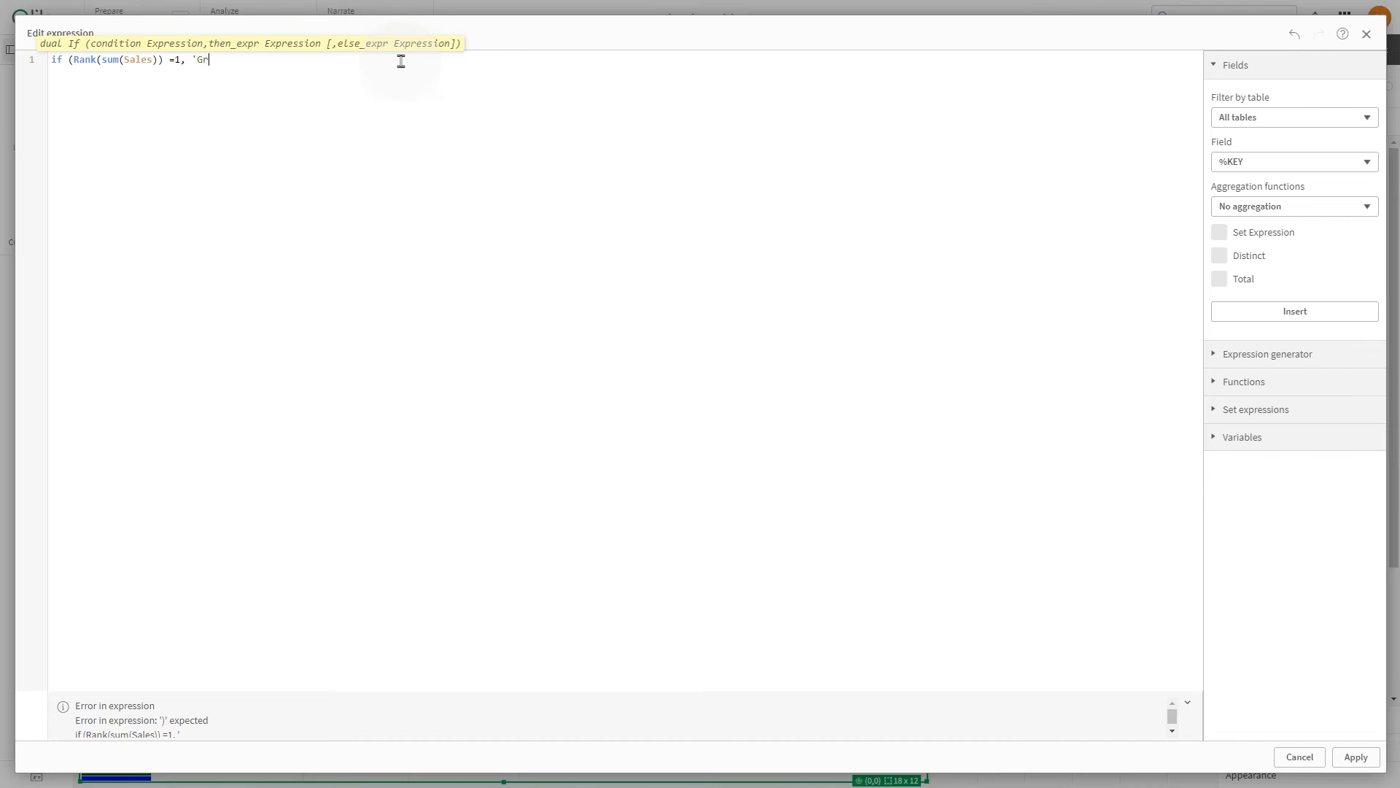
pyautogui.write('een')
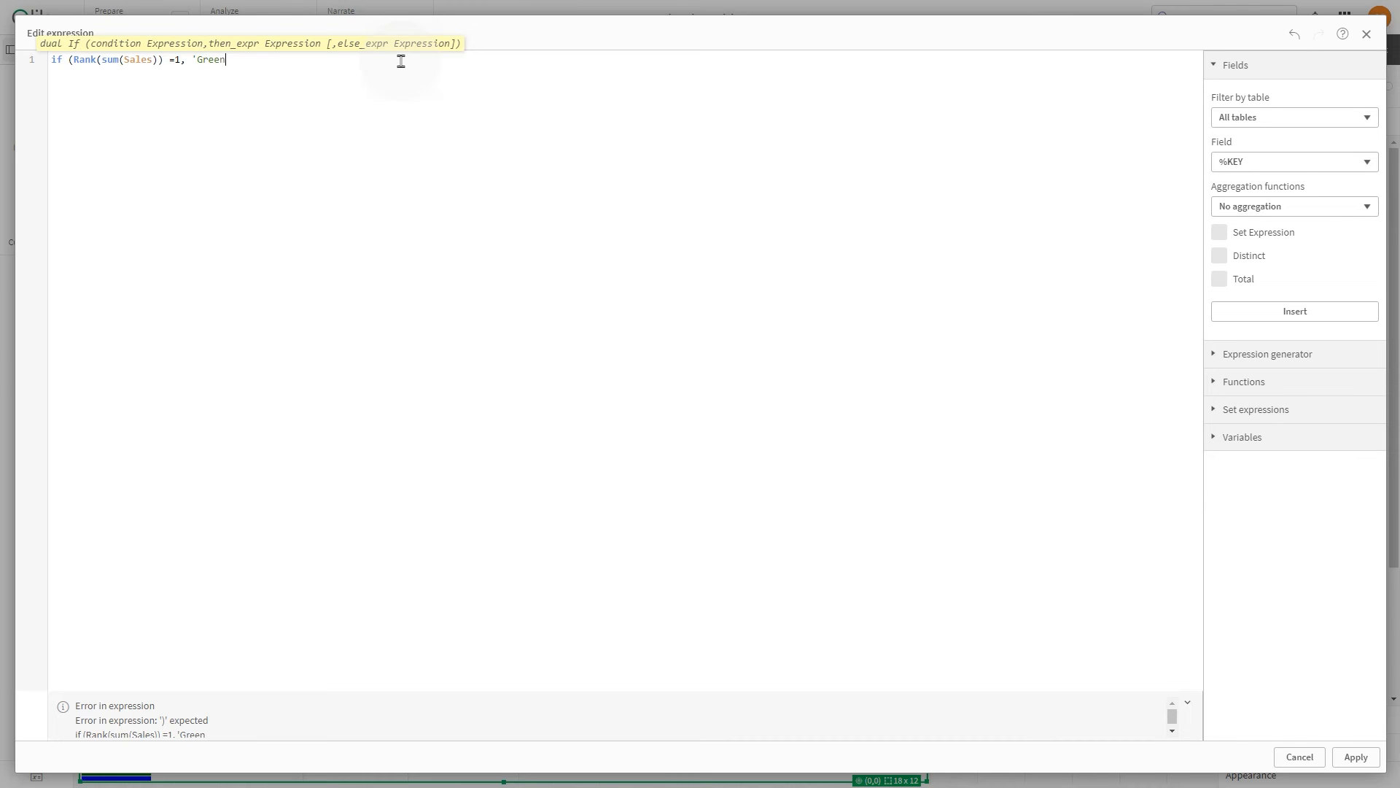
pyautogui.write("'")
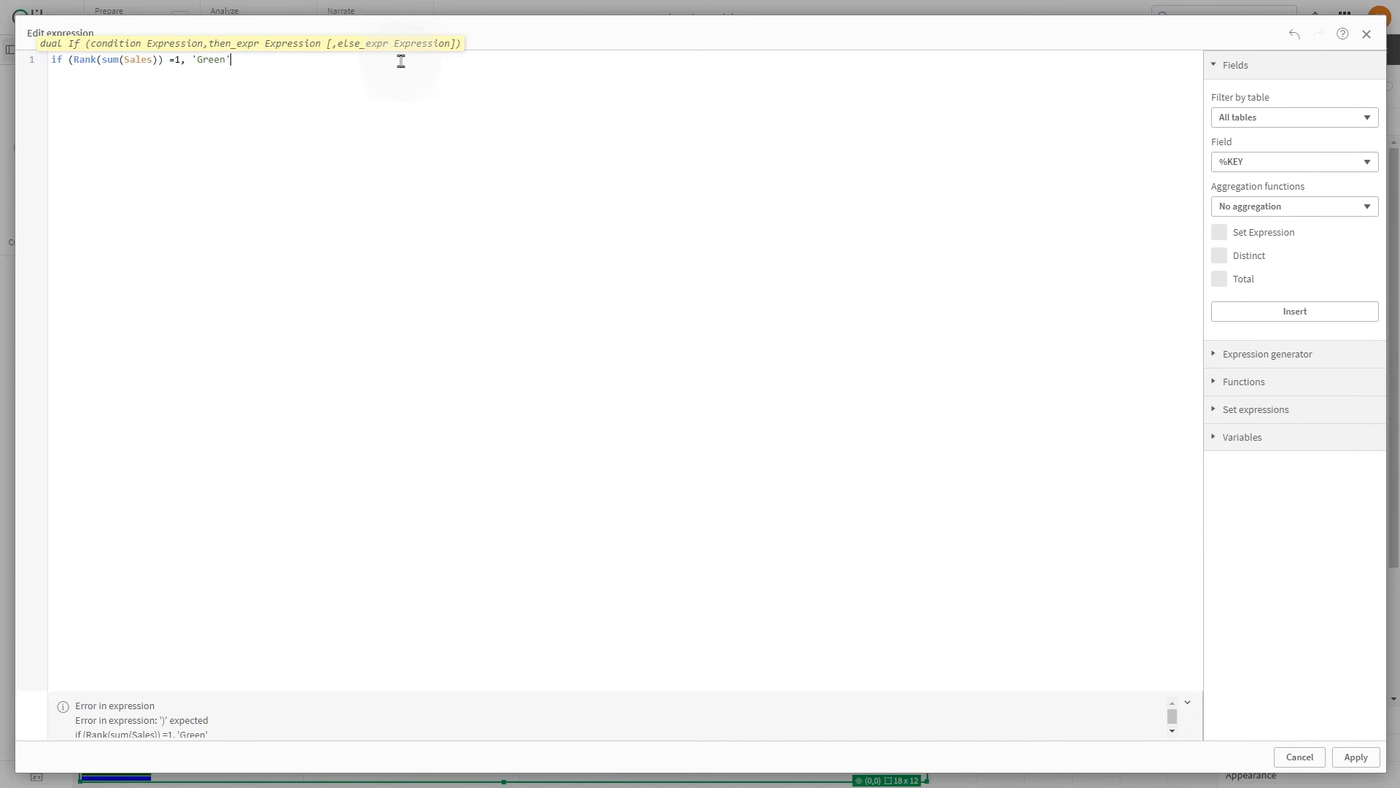
pyautogui.write(", 'B")
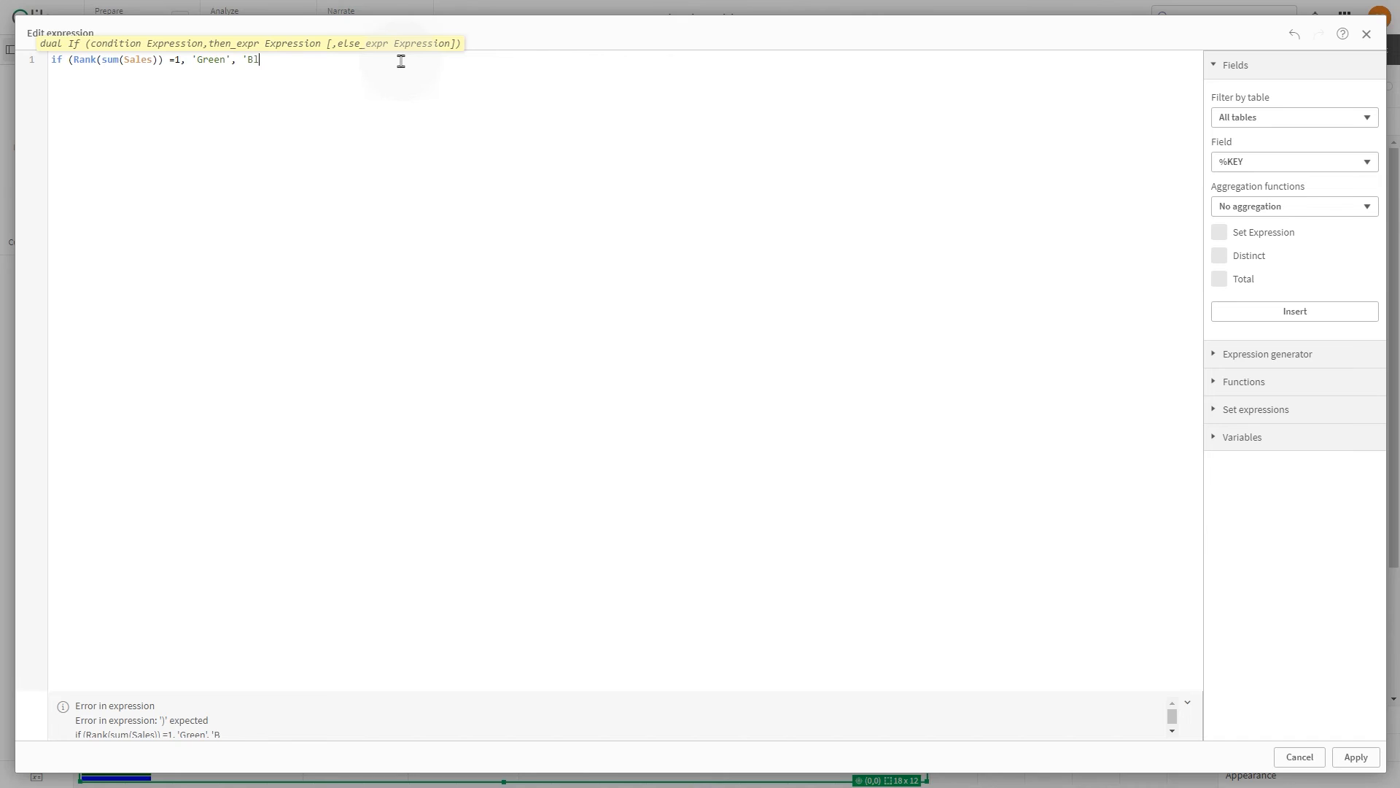
pyautogui.write("lue')")
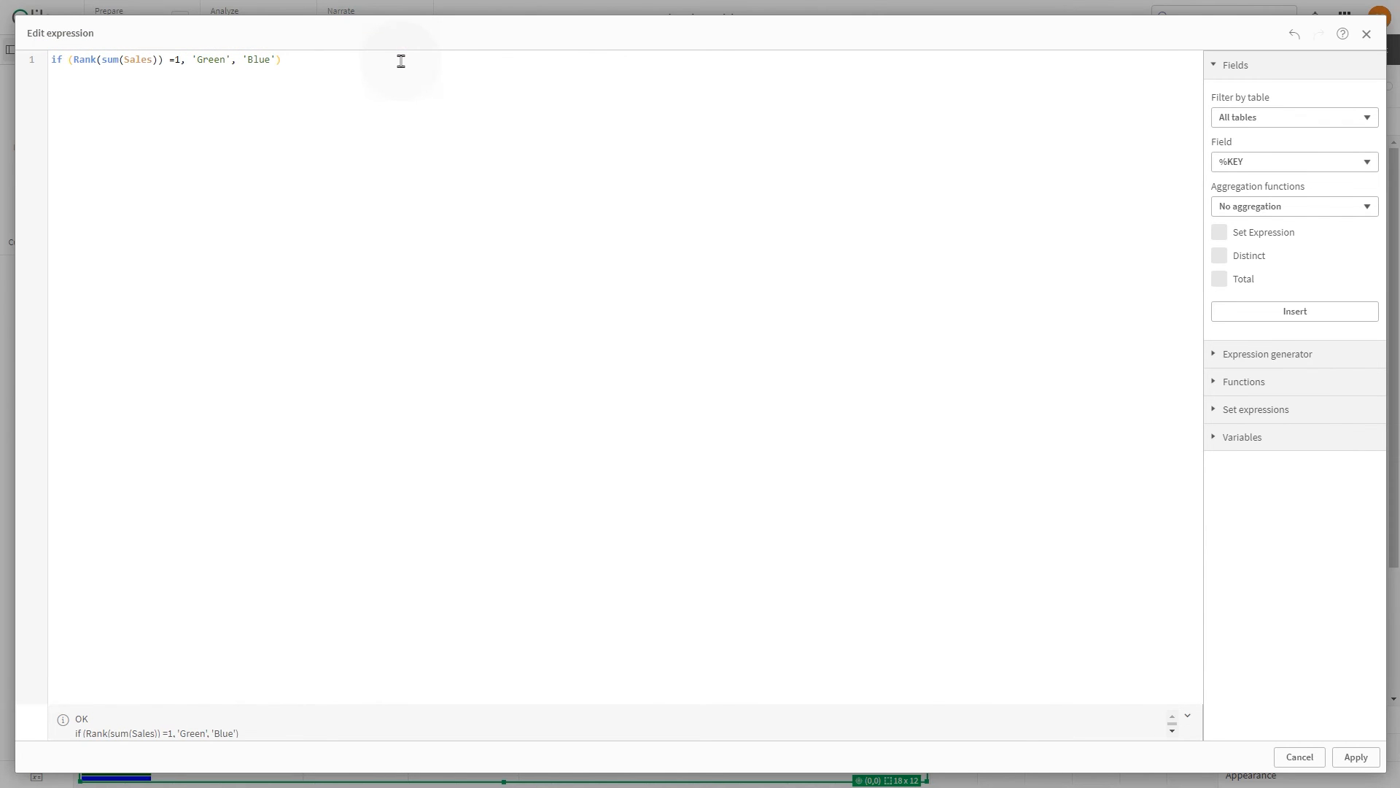
pyautogui.click(1355, 758)
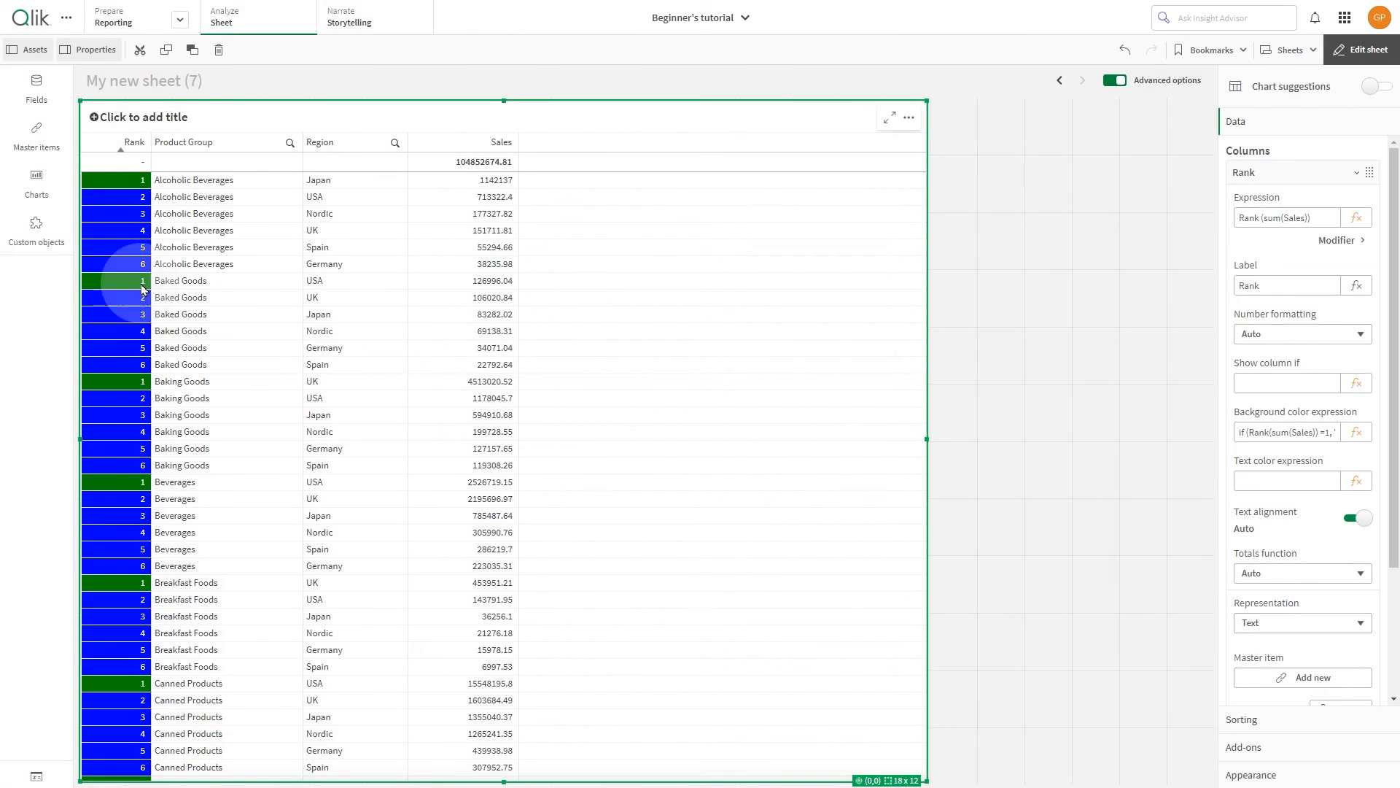
pyautogui.moveTo(479, 214)
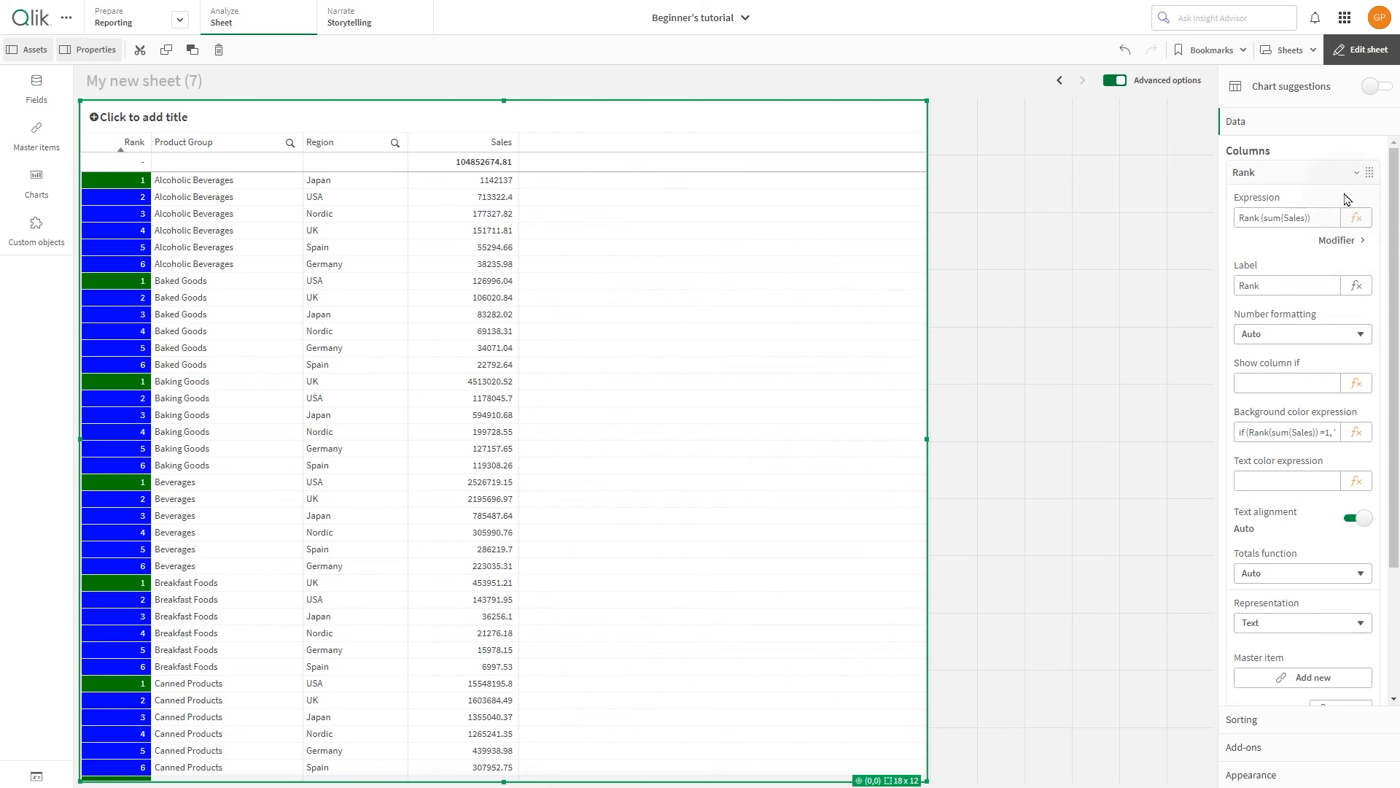
# Step: Collapse the Rank settings and finish editing to view the row-coloured sheet
pyautogui.click(1263, 206)
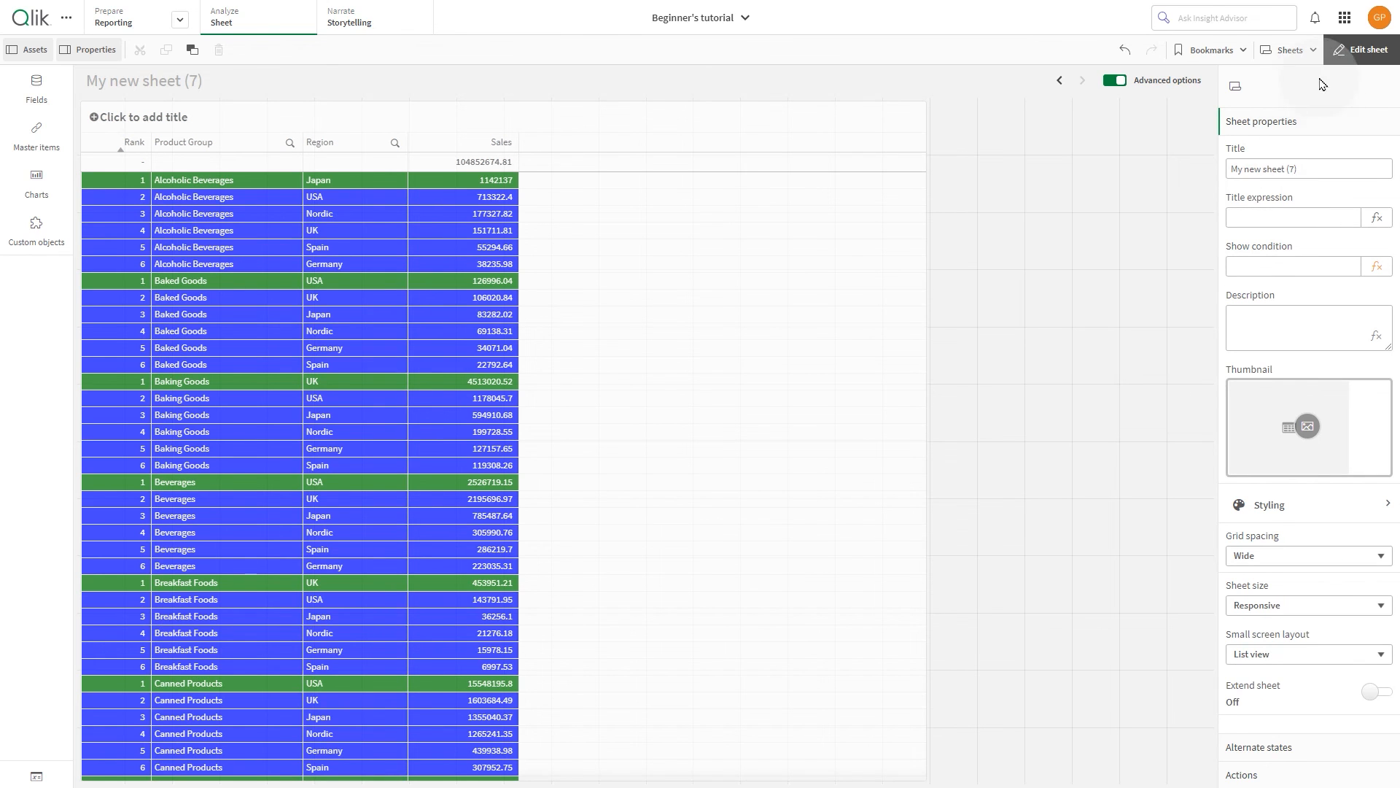
pyautogui.click(1366, 49)
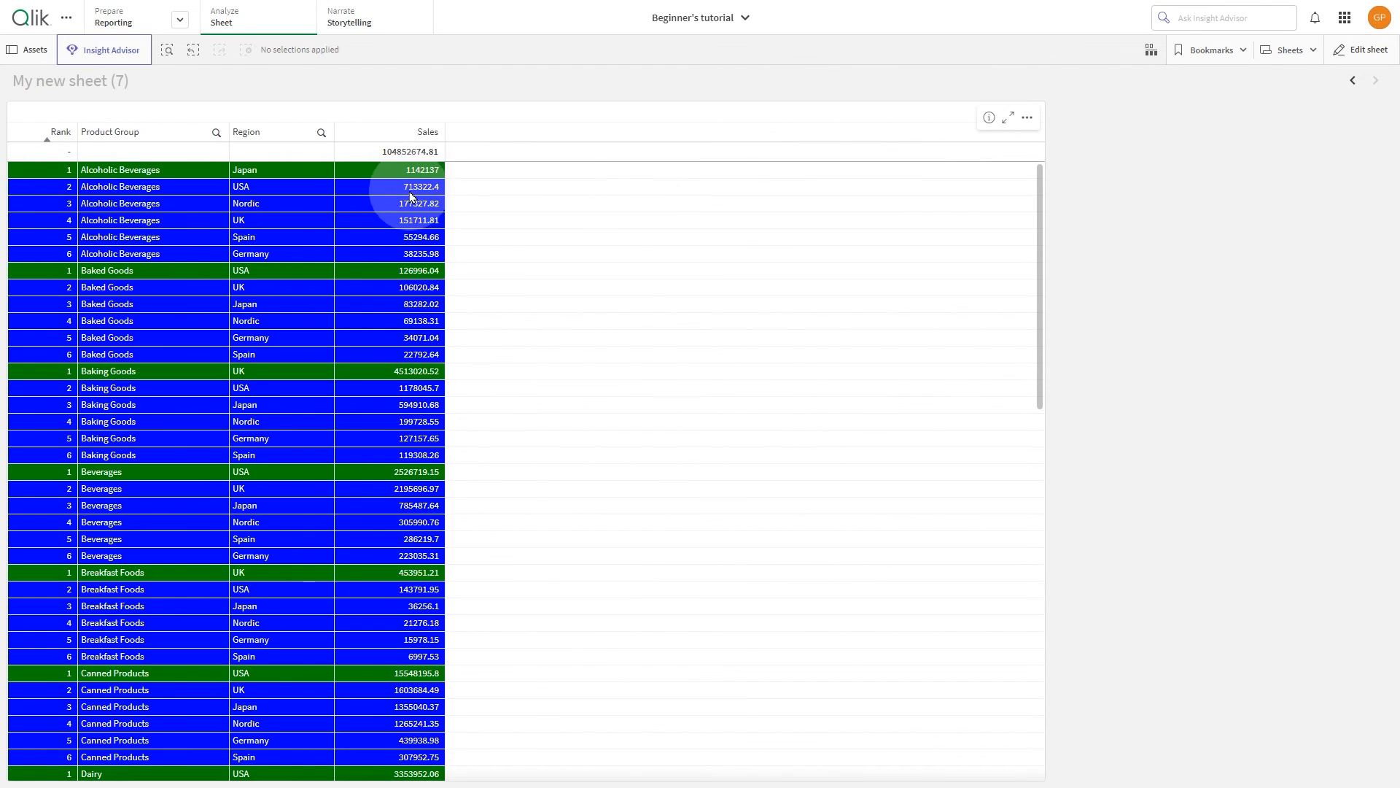
pyautogui.moveTo(337, 760)
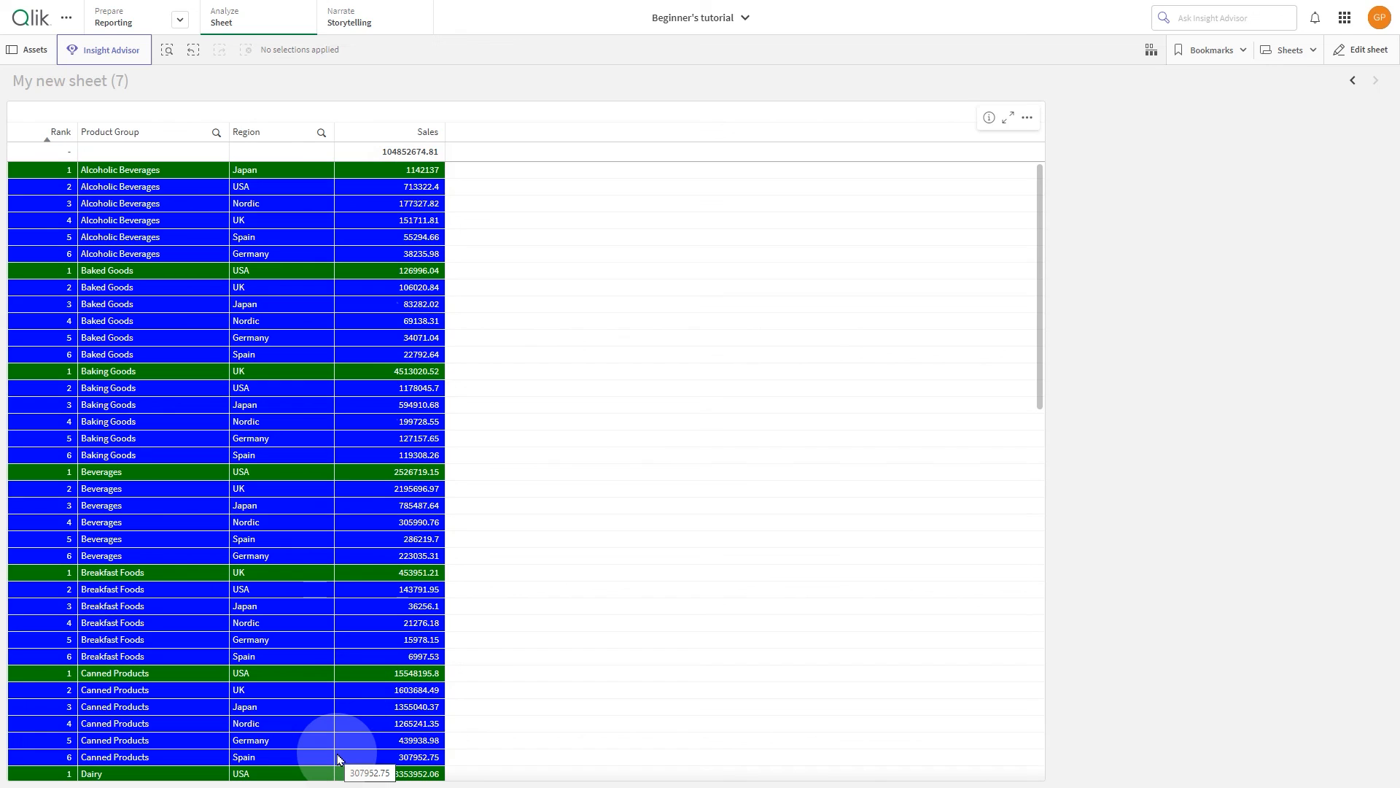